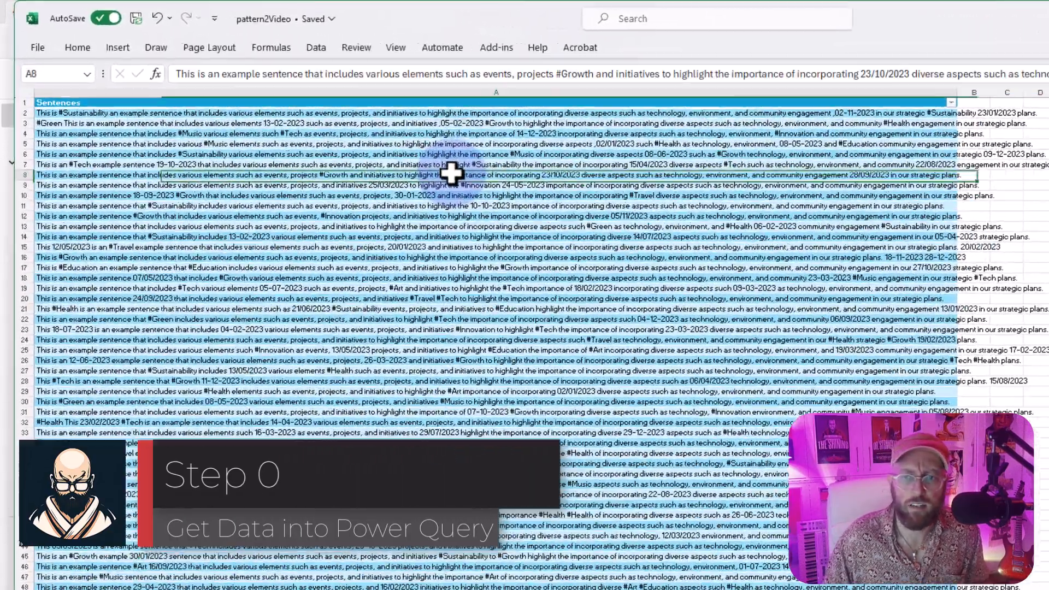
Load the selected Sentences table into Power Query via Data > From Table/Range
click(315, 47)
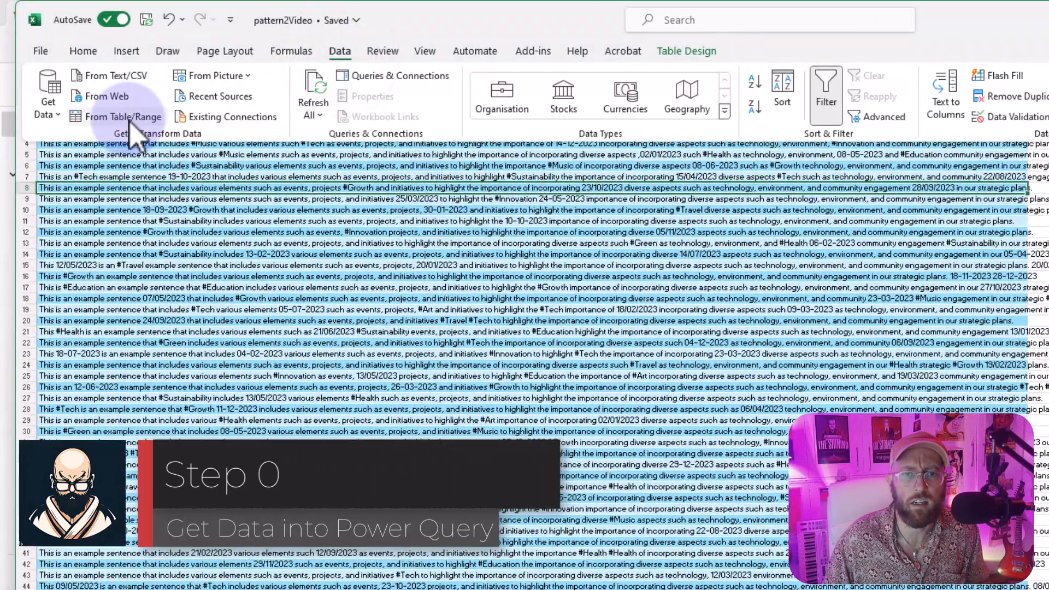
click(123, 117)
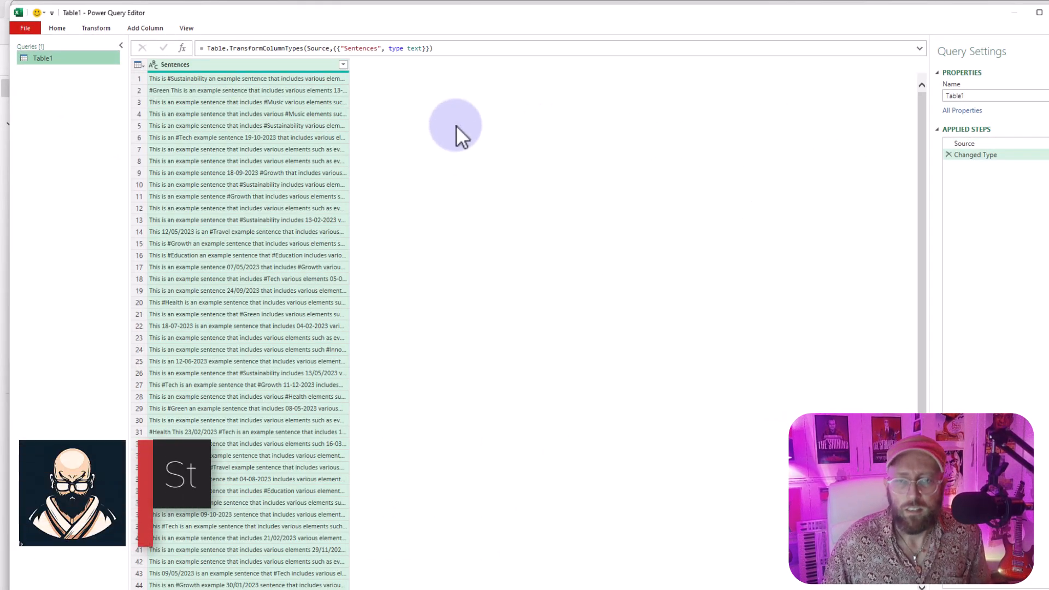
mouse_move(261, 97)
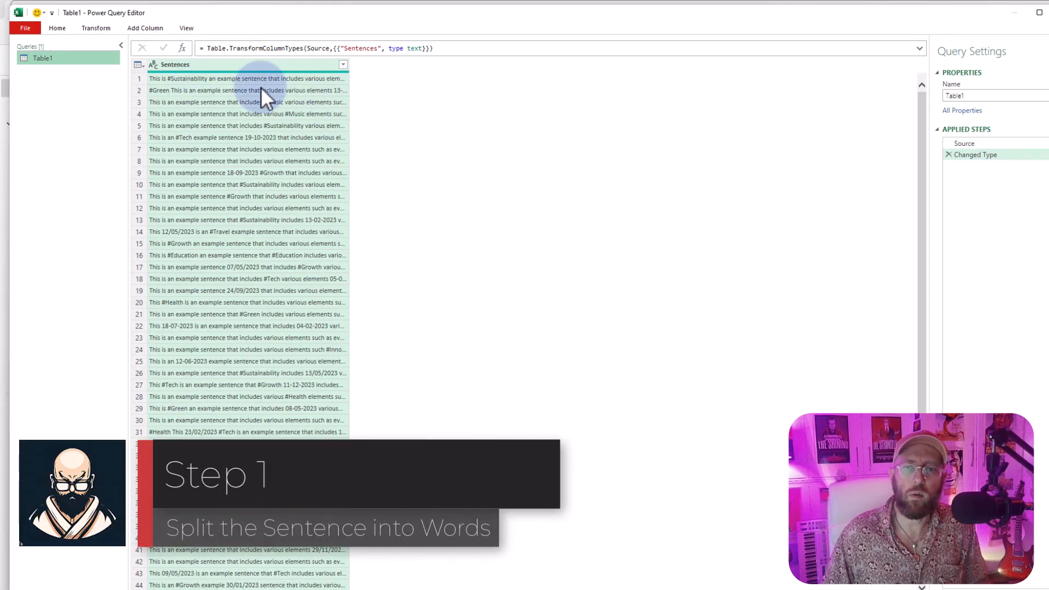
Add custom step = Table.AddColumn(#"Changed Type", "HashTags", each Text.Split([Sentences], " ")) and preview a word list
click(248, 137)
text(=Table.AddColumn)
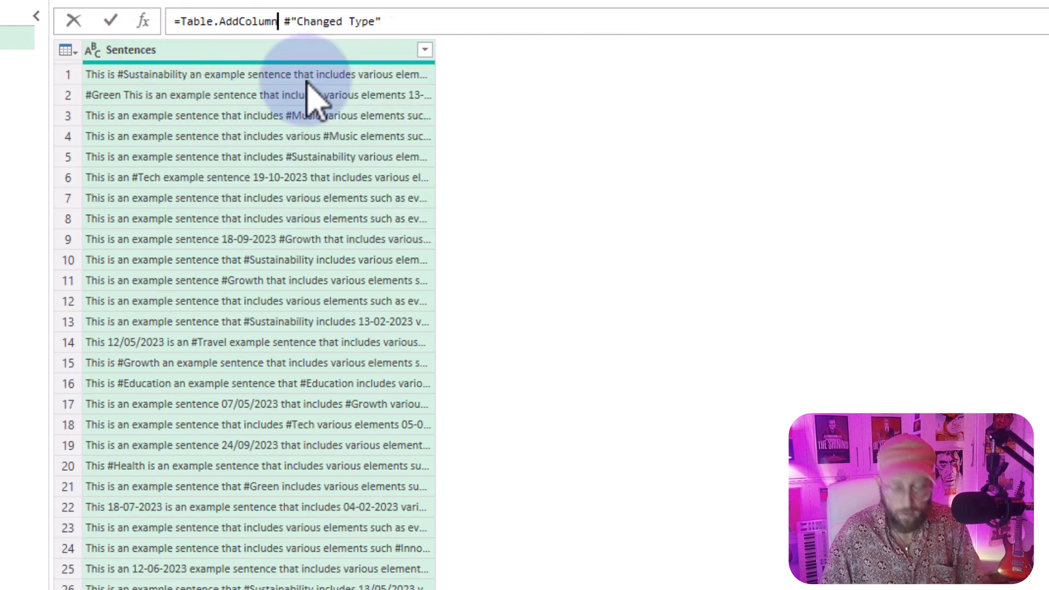
text((#"Changed Type",)
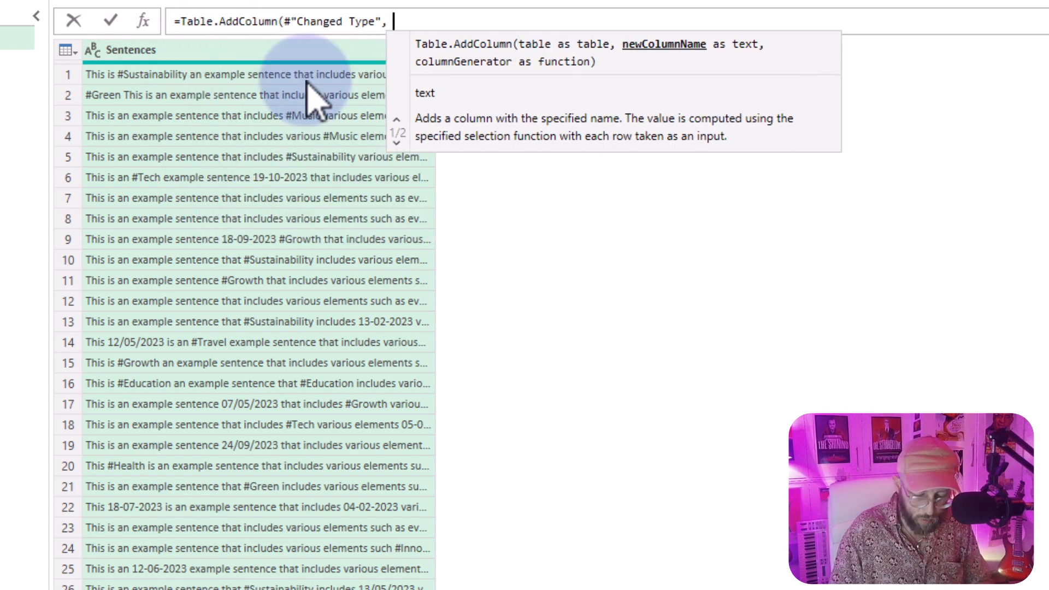
text("HashTag")
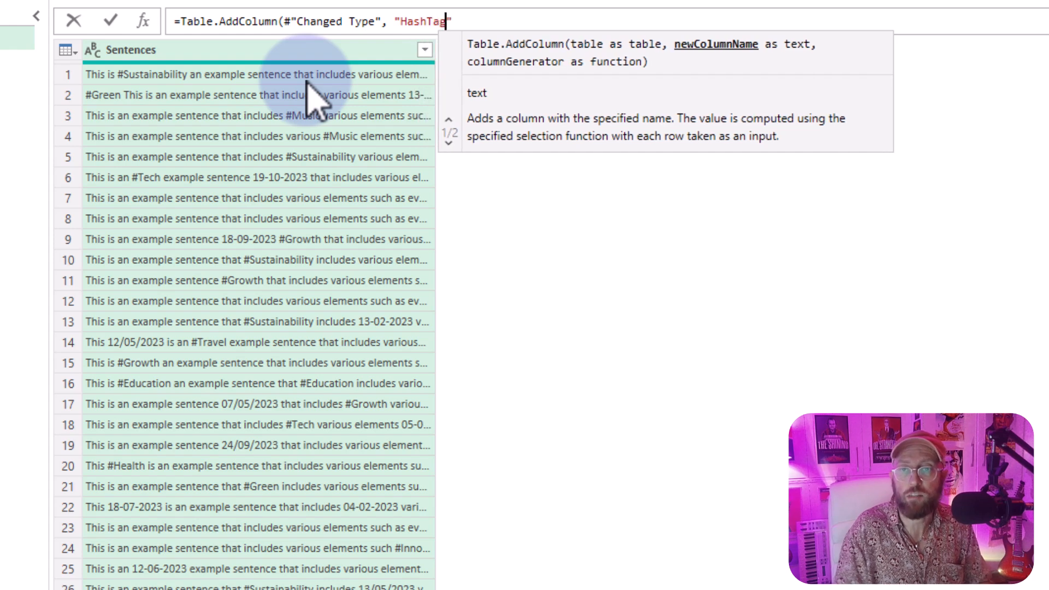
text(s",)
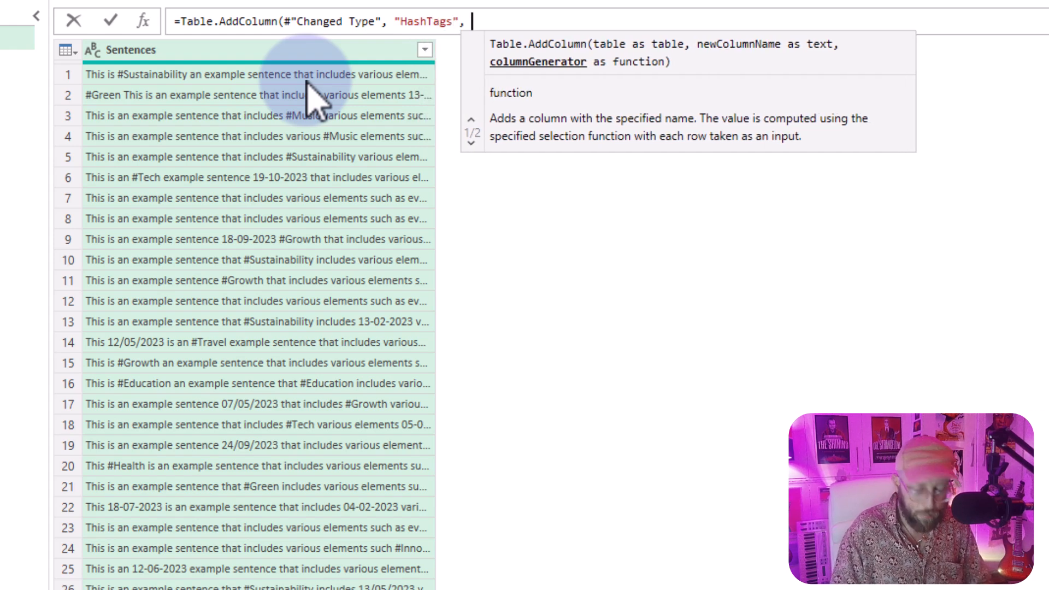
text(each texts)
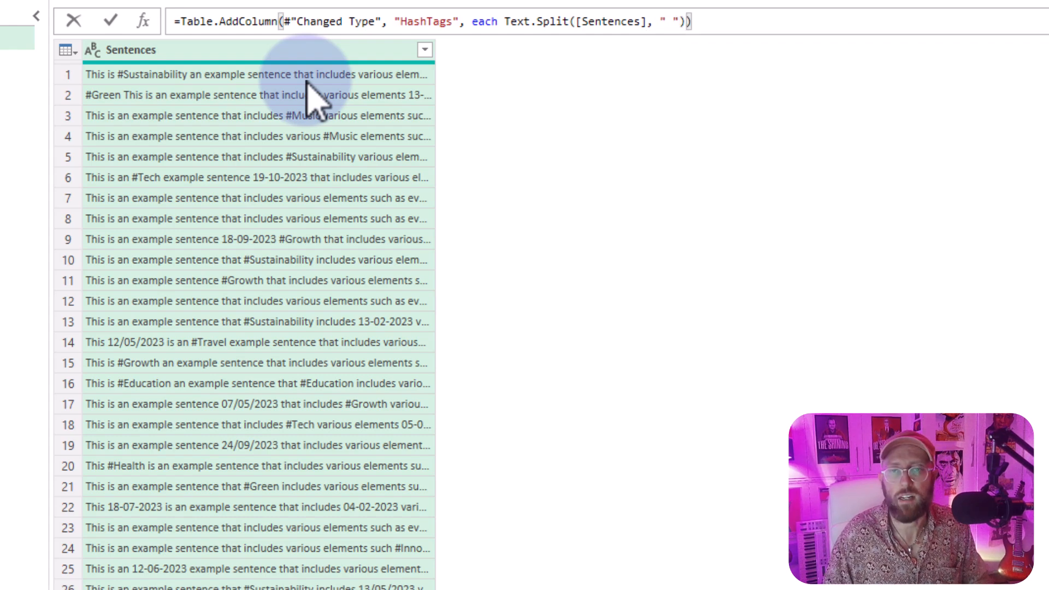
click(112, 21)
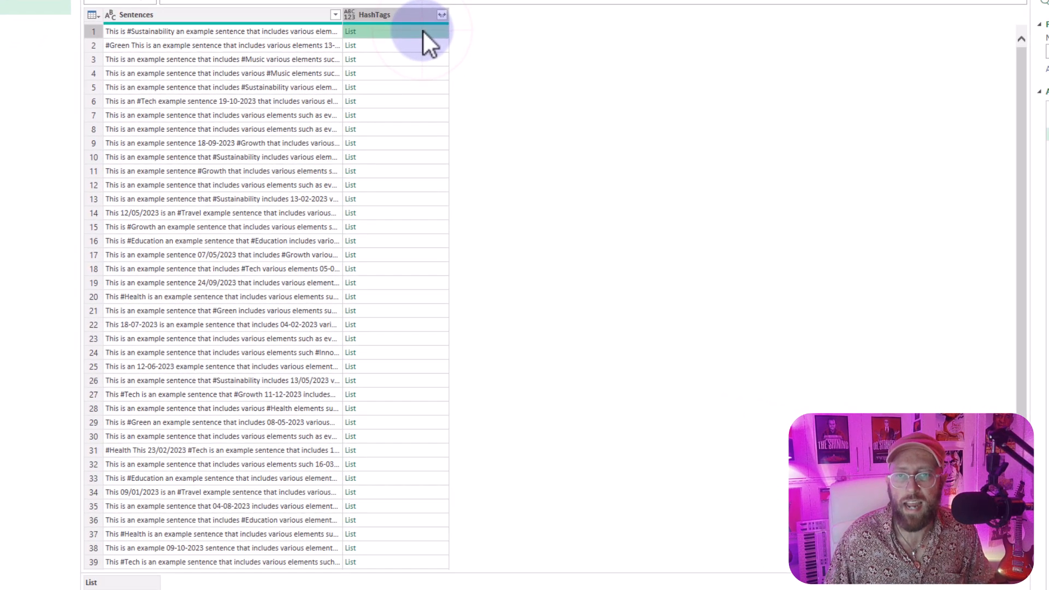
mouse_move(581, 486)
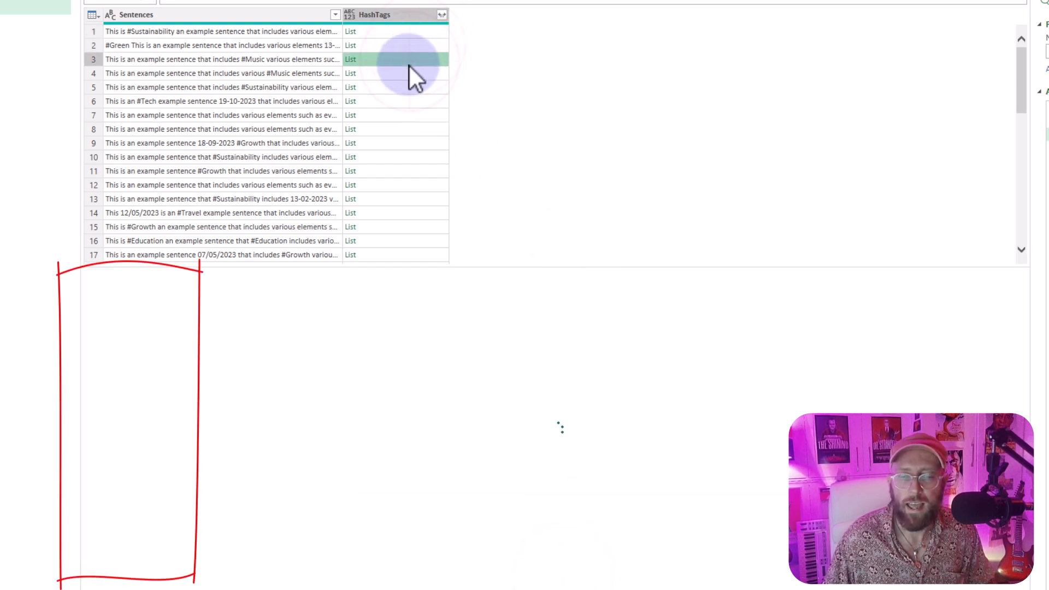
click(351, 59)
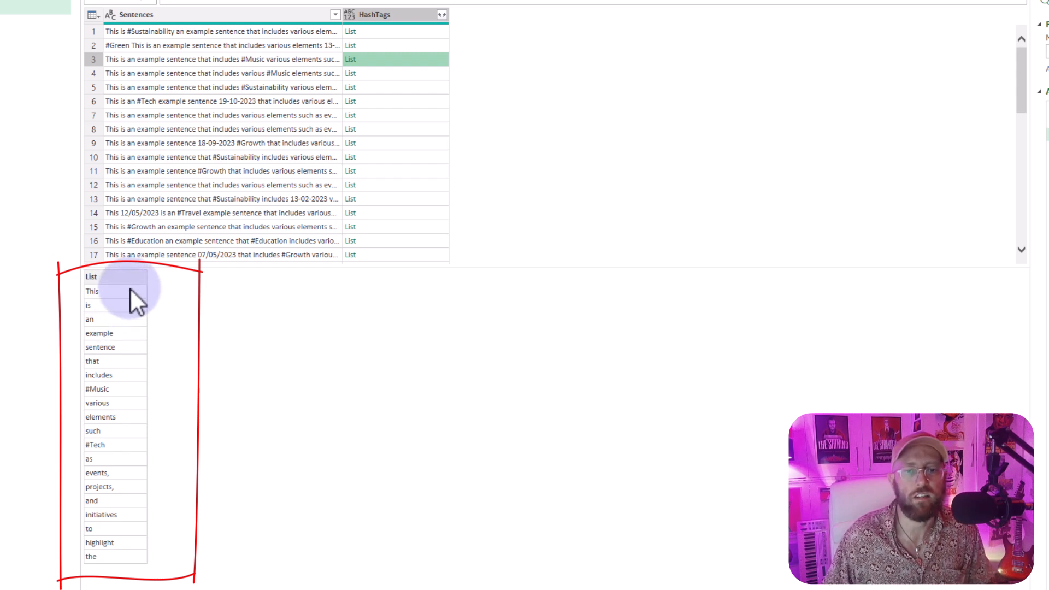
mouse_move(398, 318)
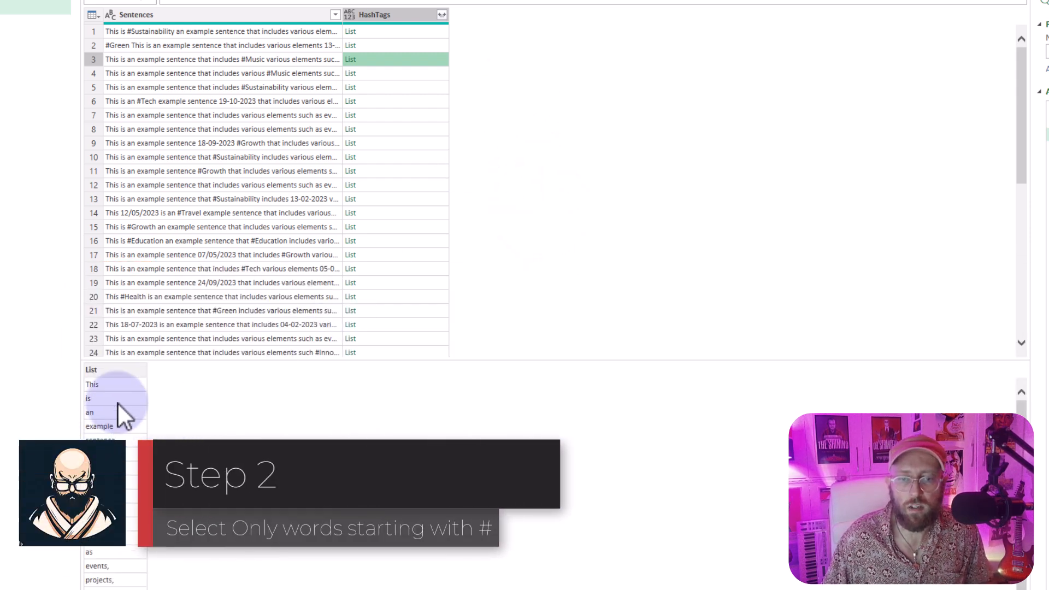
mouse_move(385, 124)
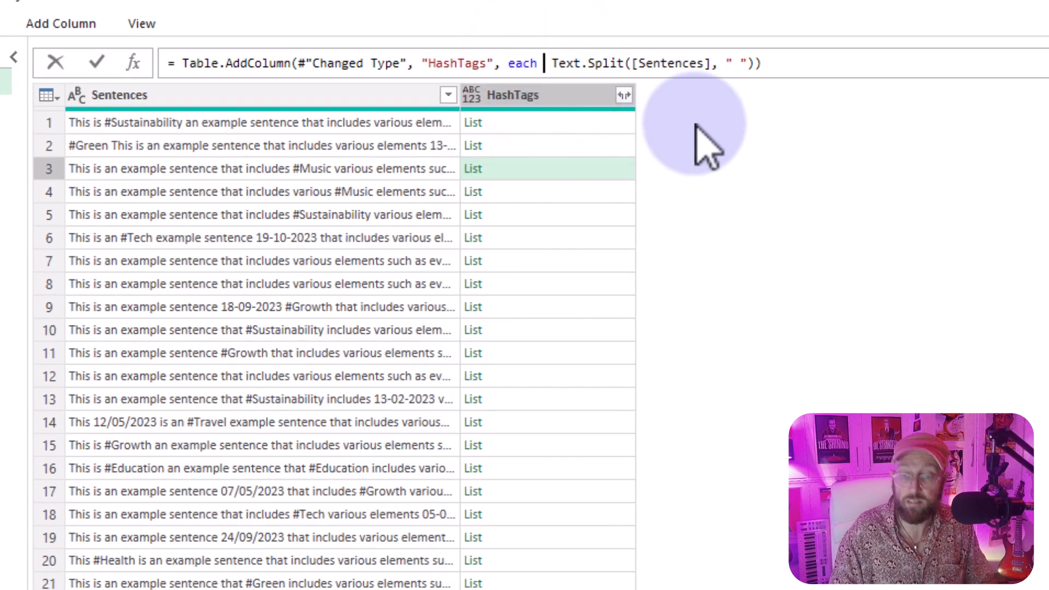
Wrap Text.Split in List.Select(..., each Text.StartsWith(_, "#")) and preview a filtered list
text(listsel)
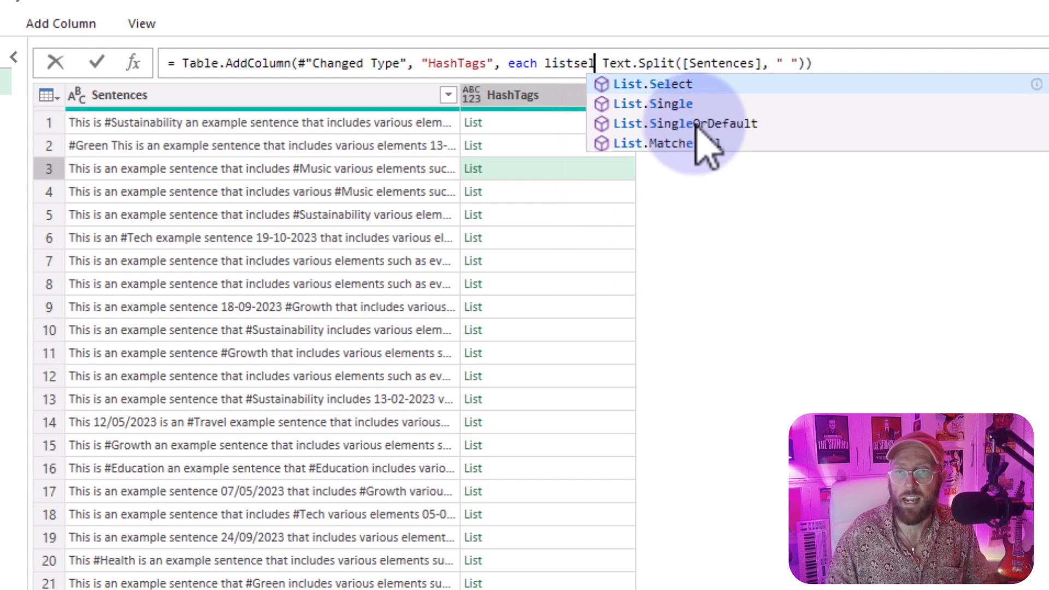
click(653, 84)
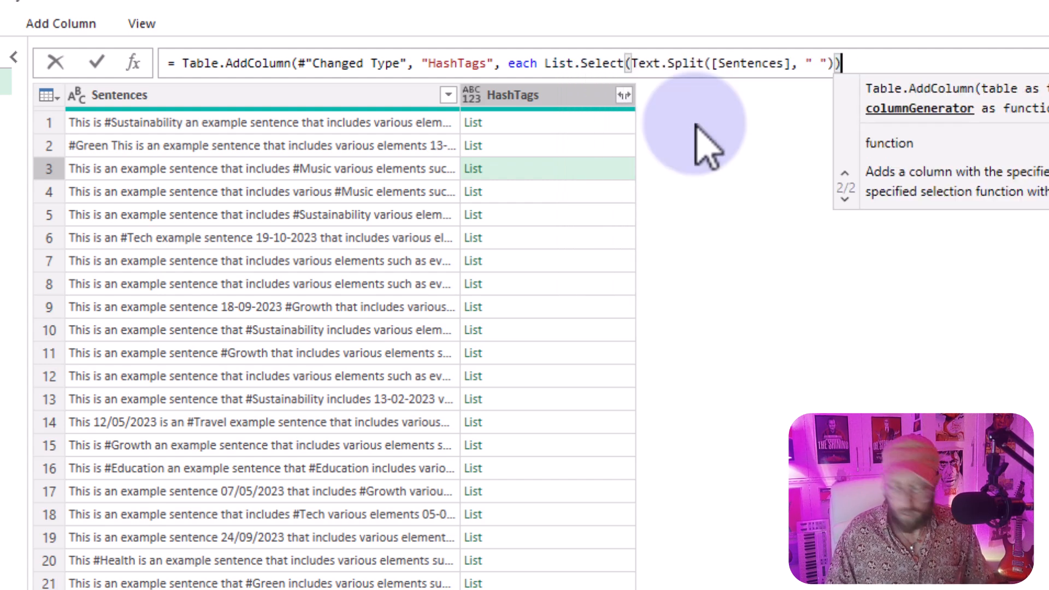
text(, each)
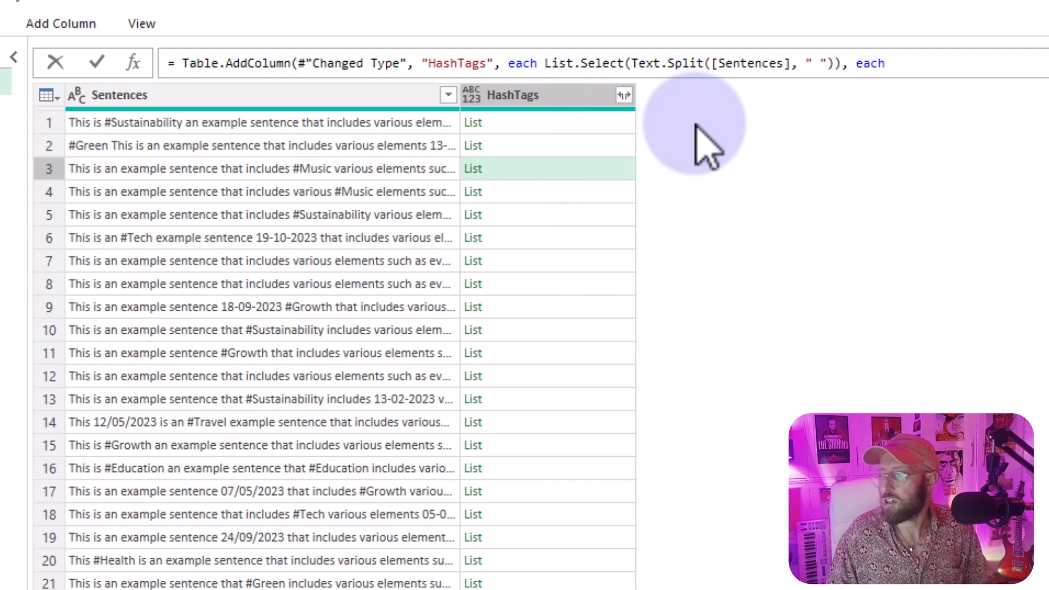
text(text)
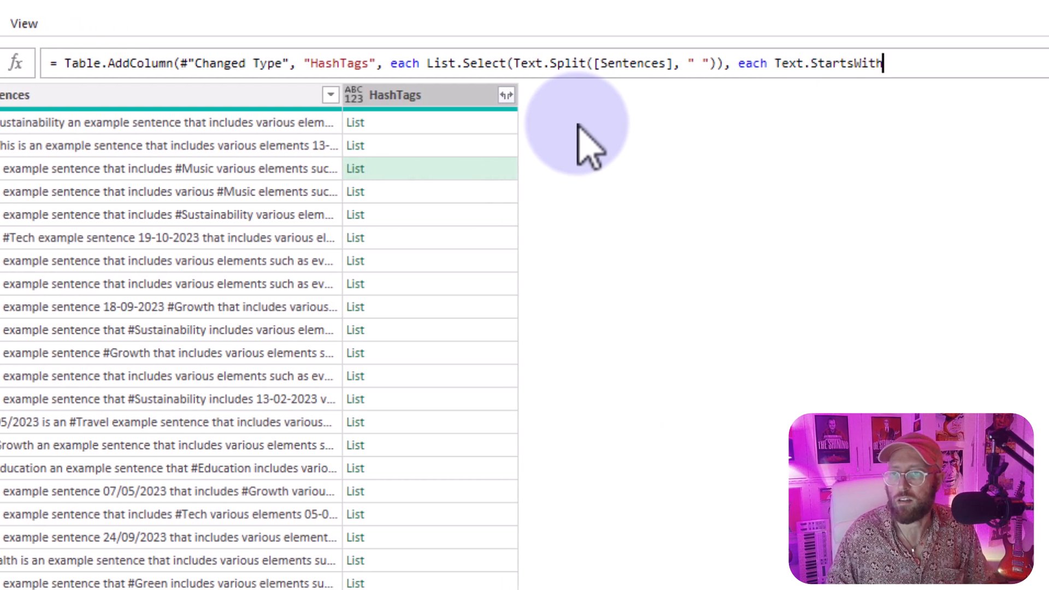
text(())
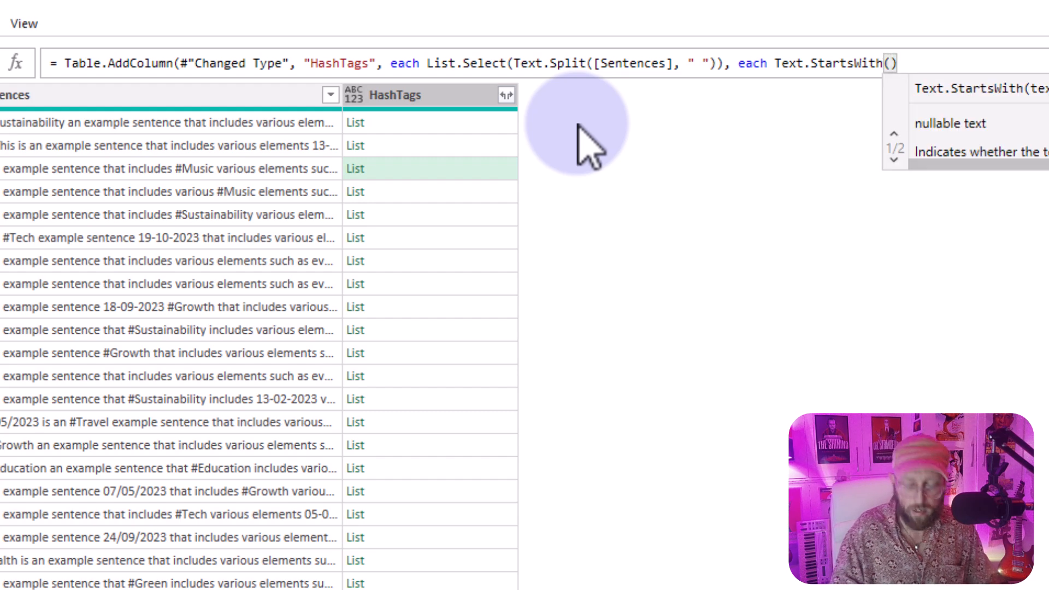
text(_, "#)
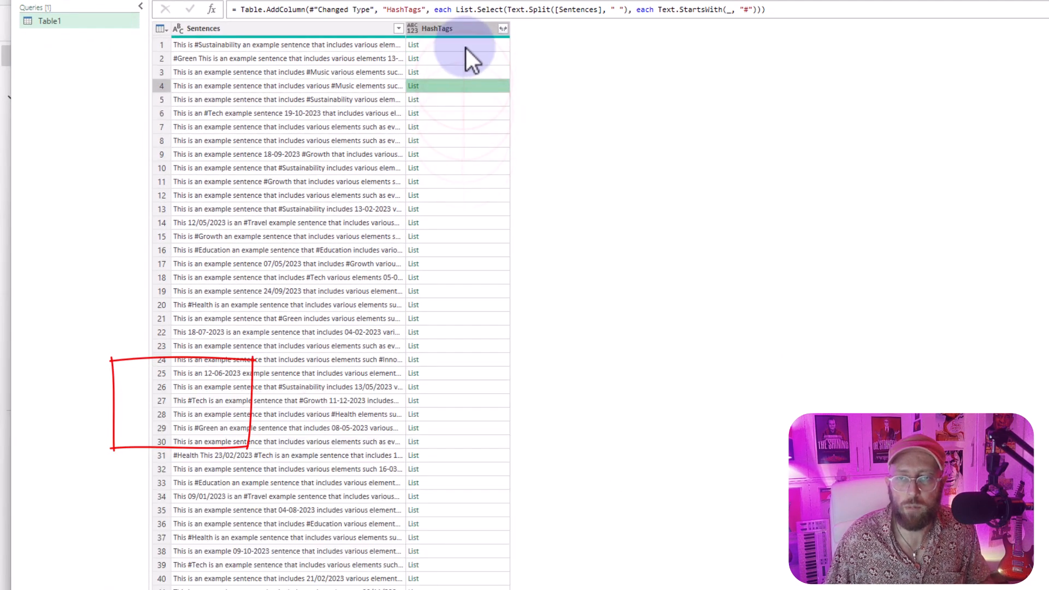
click(435, 44)
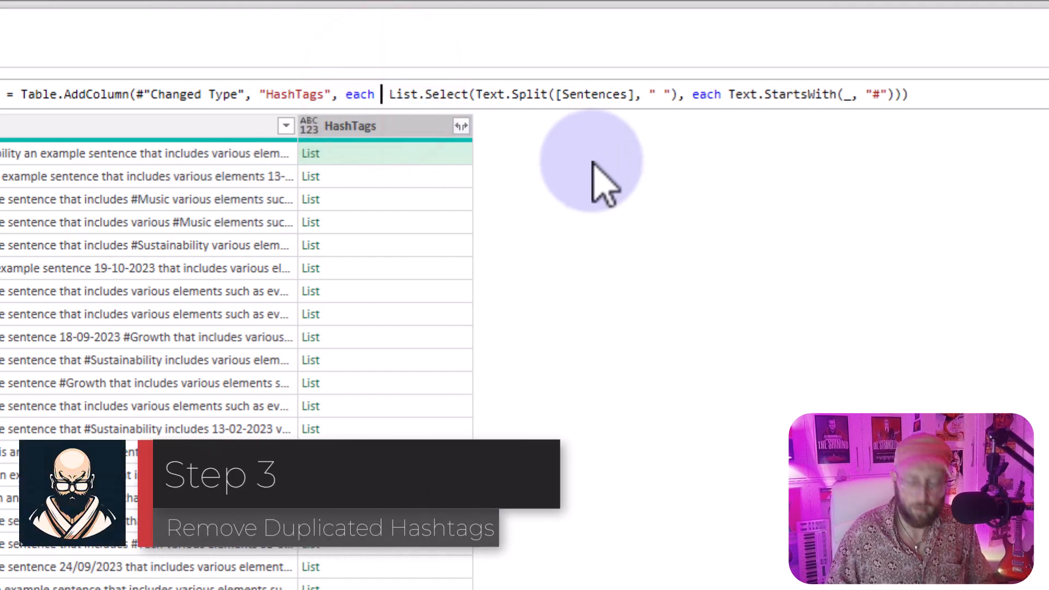
Wrap the List.Select expression in List.Distinct and preview the second sentence's hashtags
text(listdi)
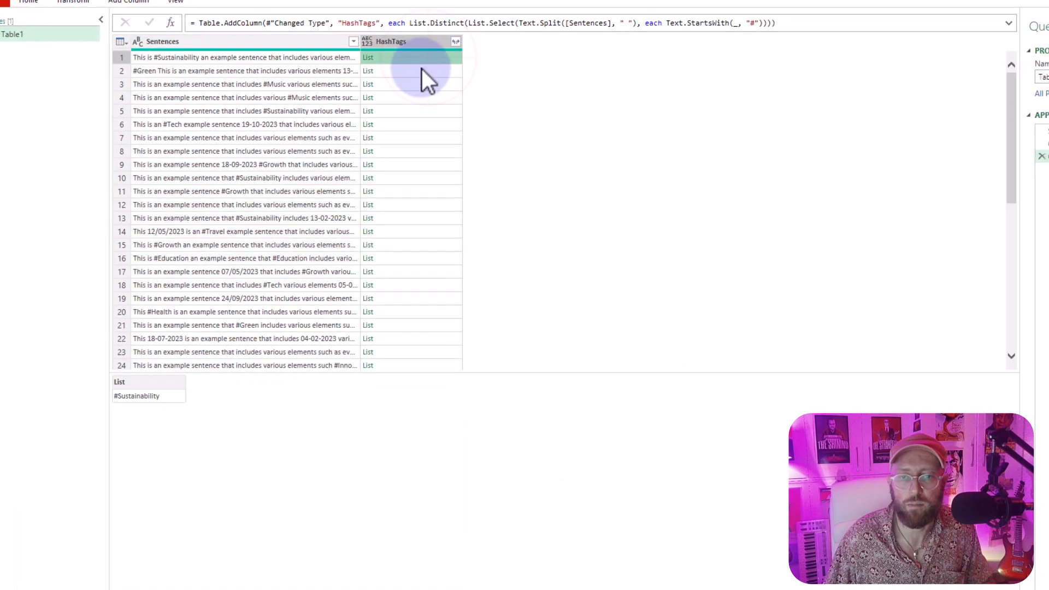
click(368, 71)
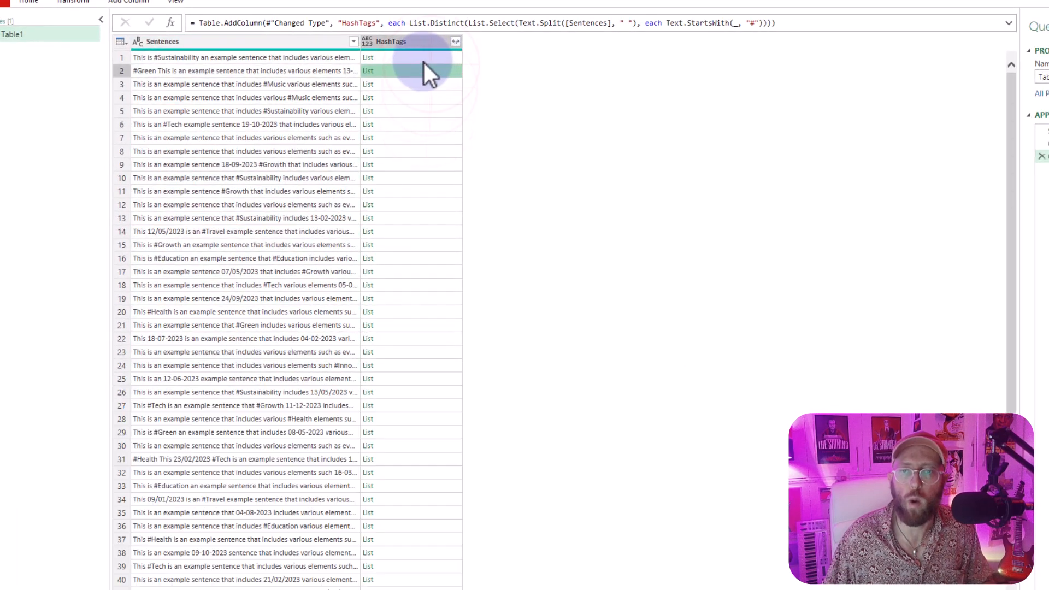
click(367, 57)
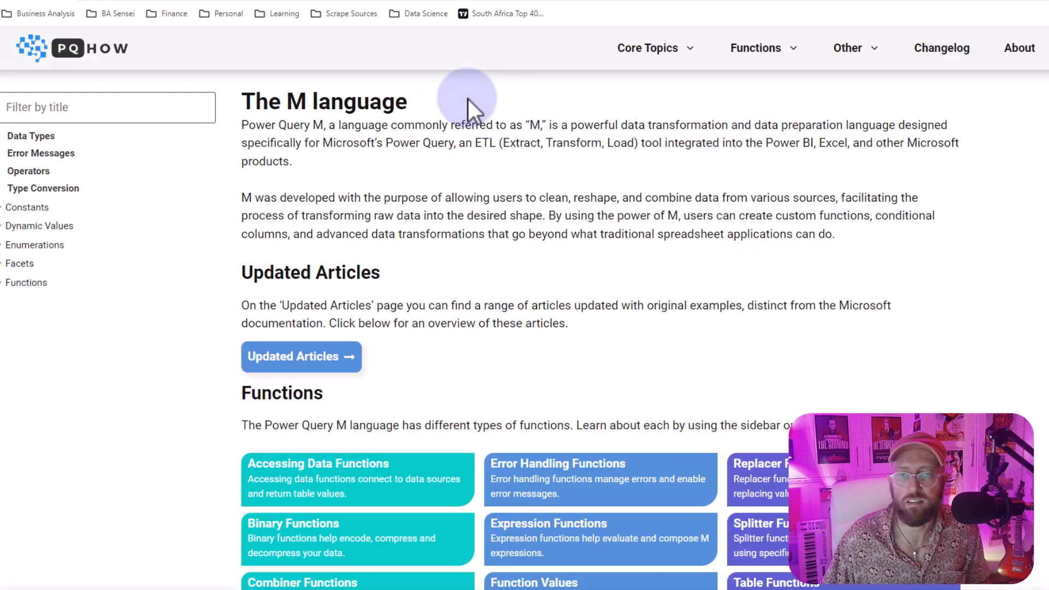
mouse_move(442, 224)
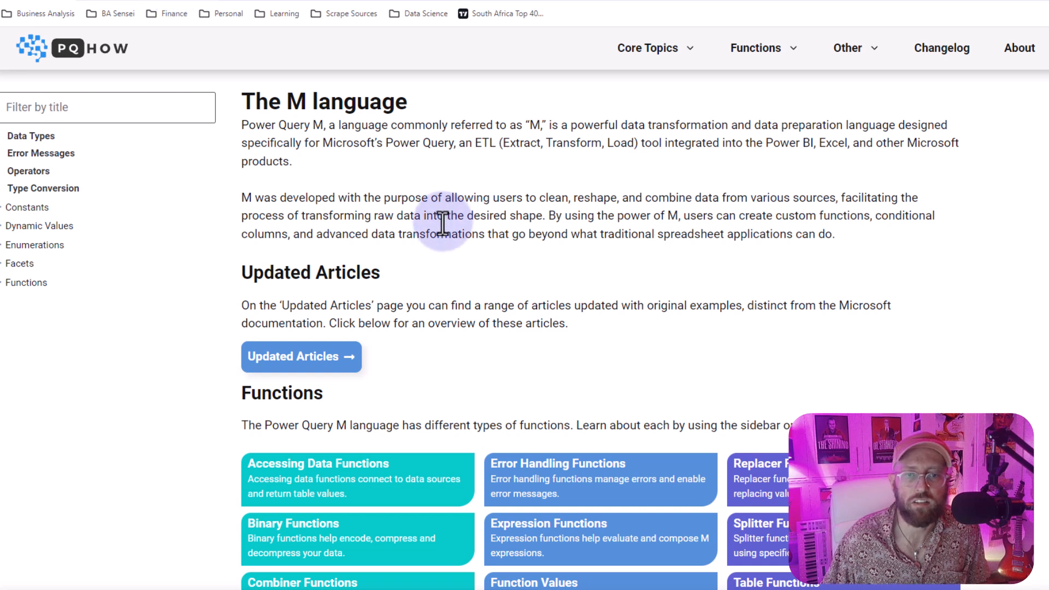
Look up the List.Distinct entry on the PQHow M reference site
text(list)
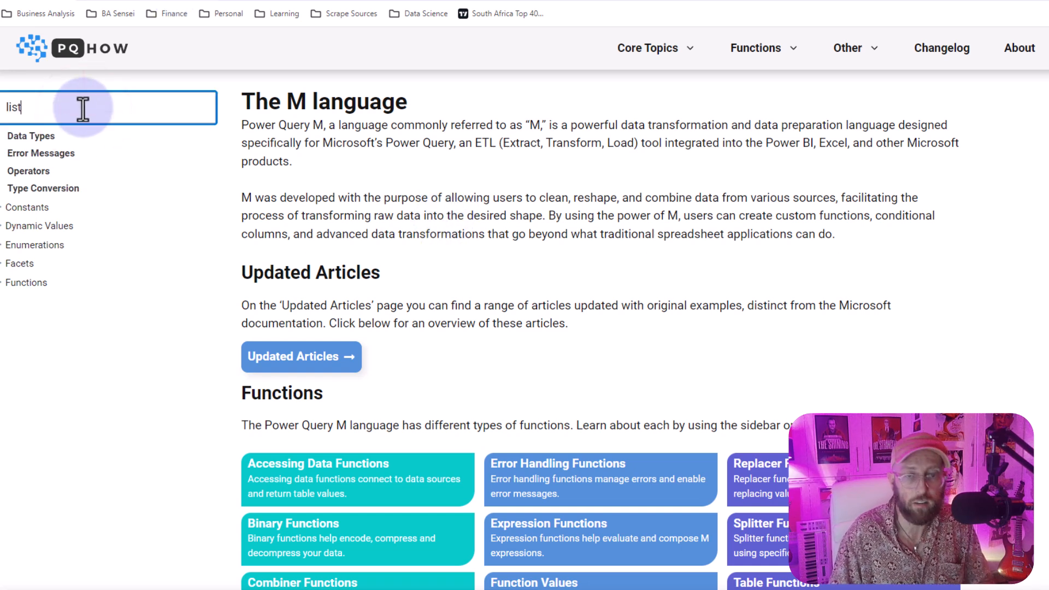
text(.disc)
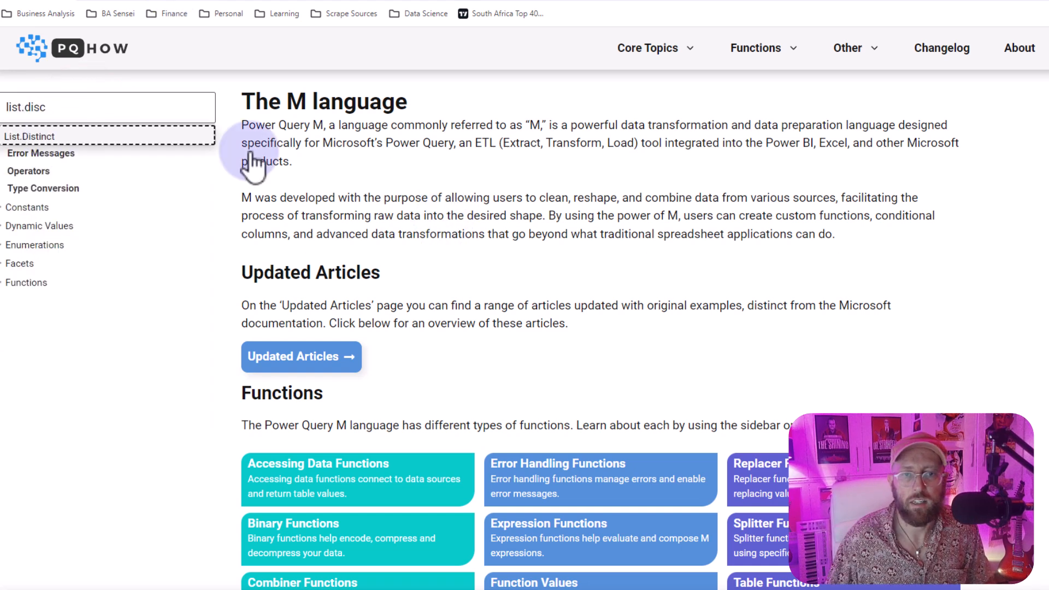
click(29, 137)
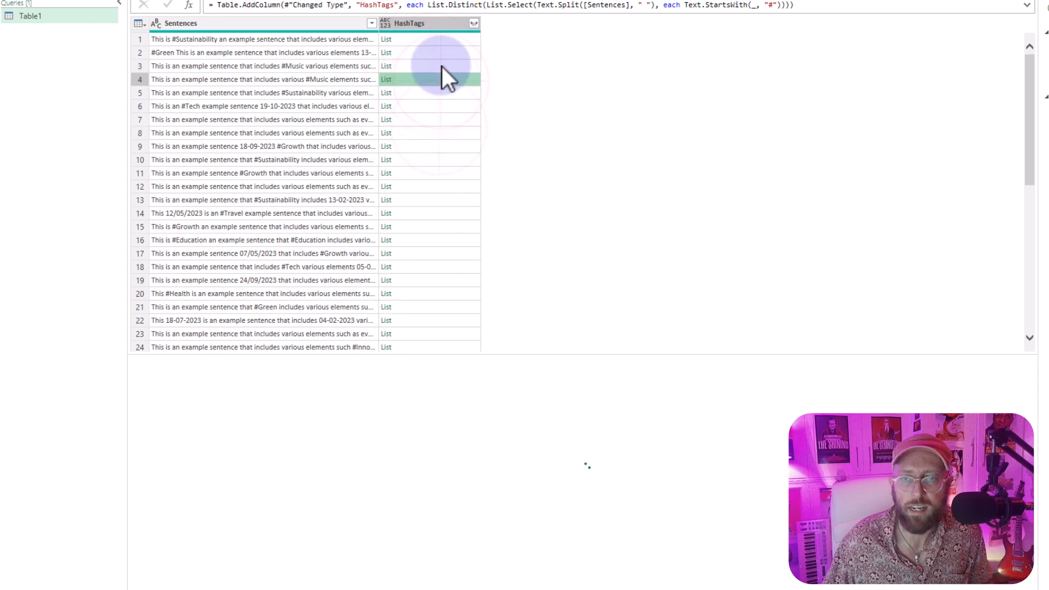
Wrap the HashTags generator in Text.Combine(..., ", ") so each cell shows comma-separated hashtags
click(386, 39)
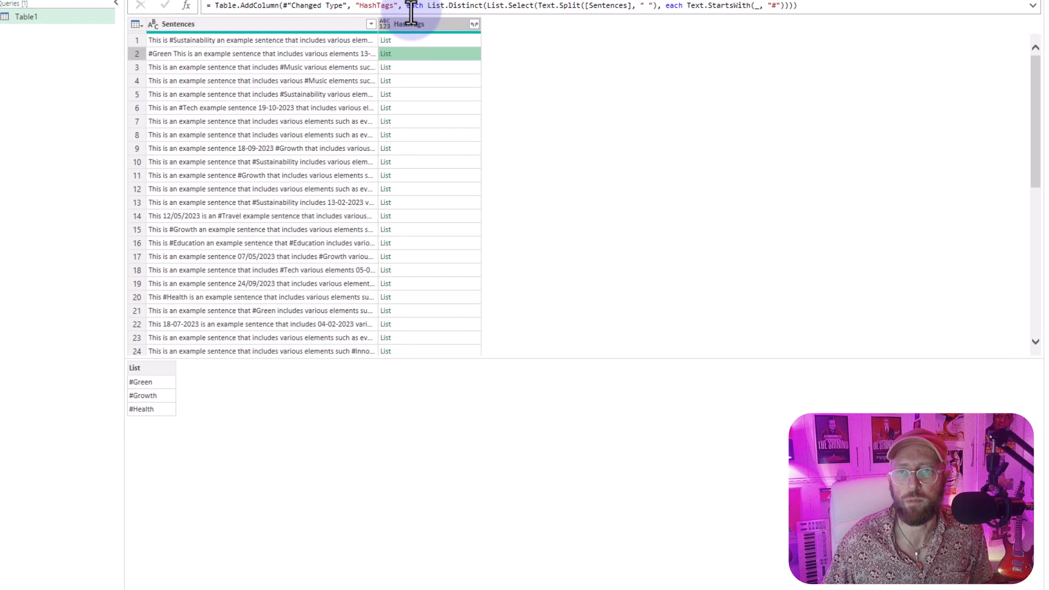
text(textco)
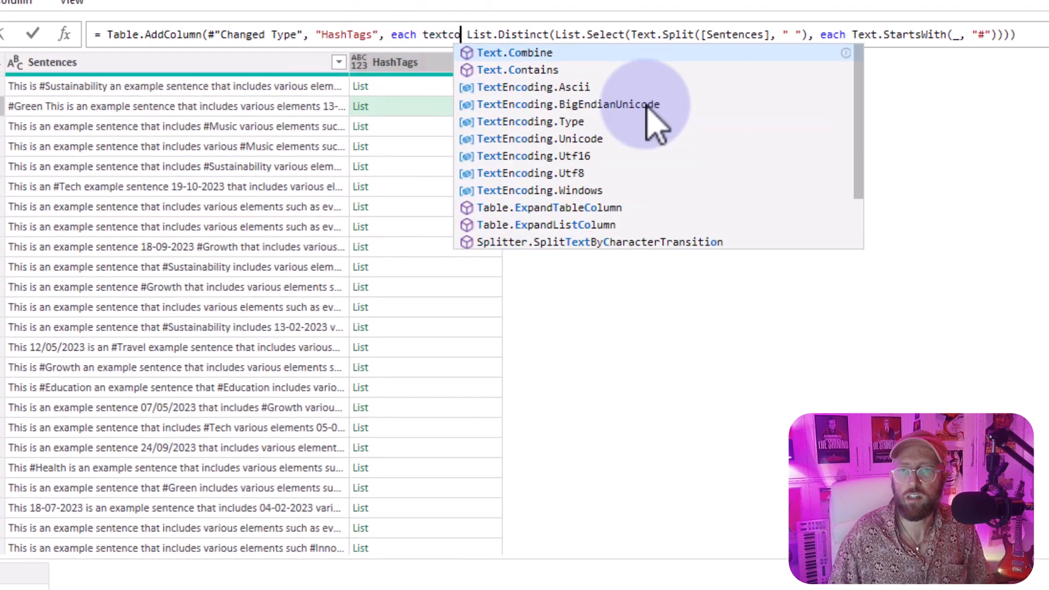
click(515, 52)
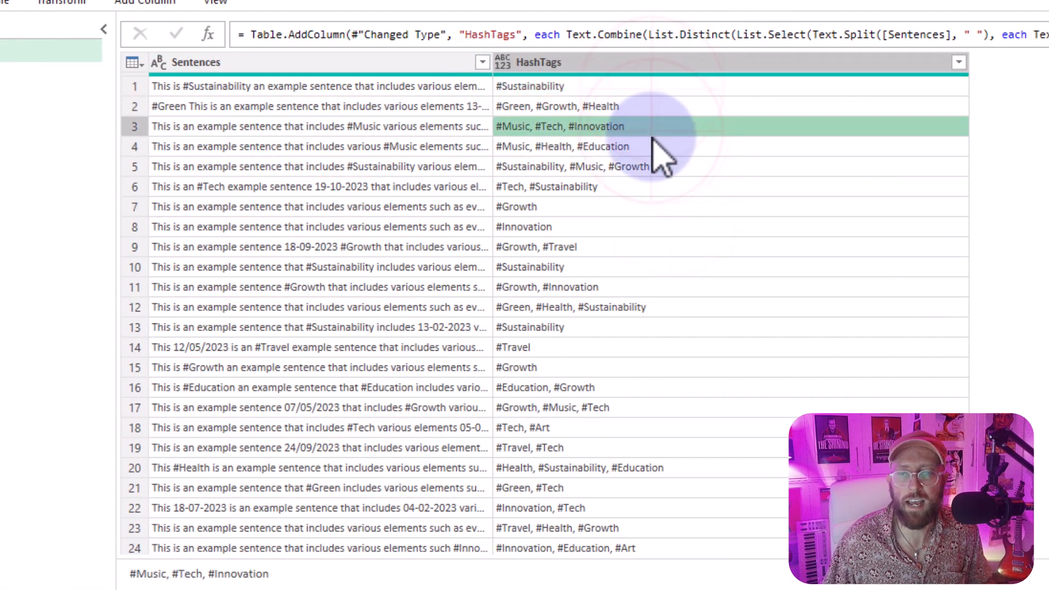
click(549, 448)
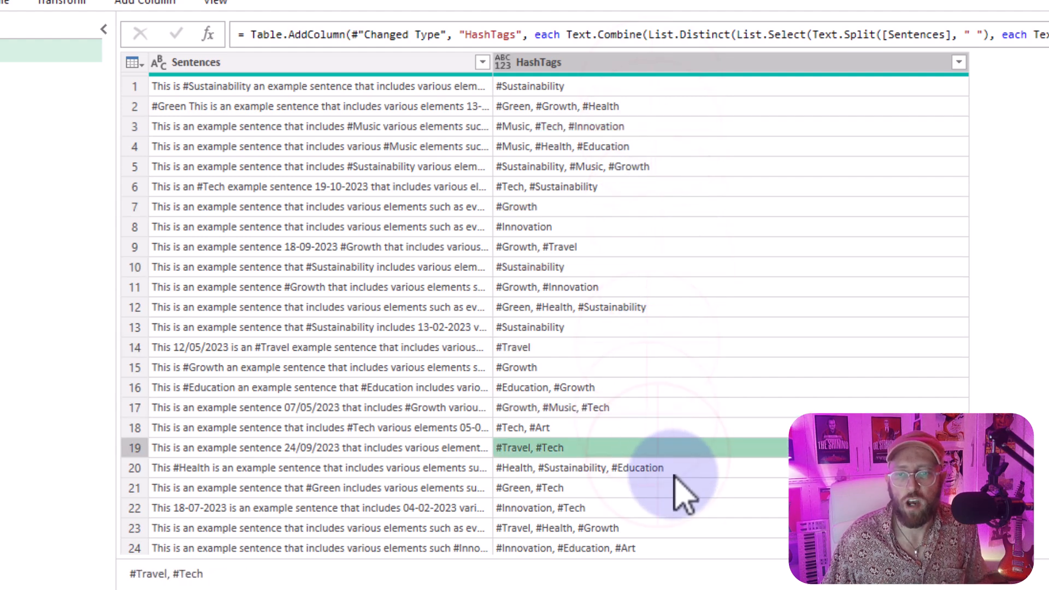
scroll(down, 3)
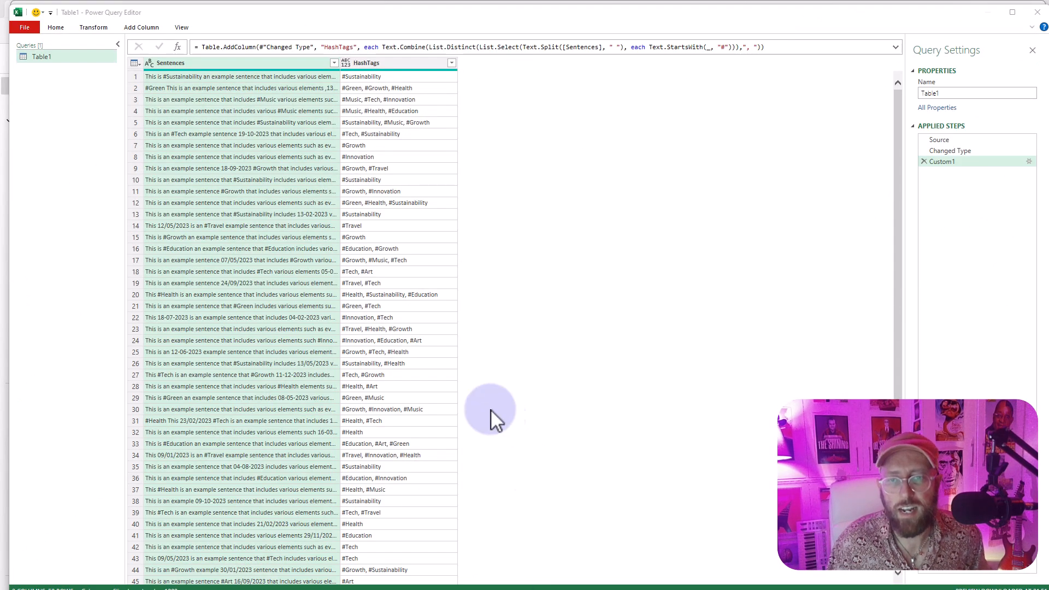
mouse_move(452, 62)
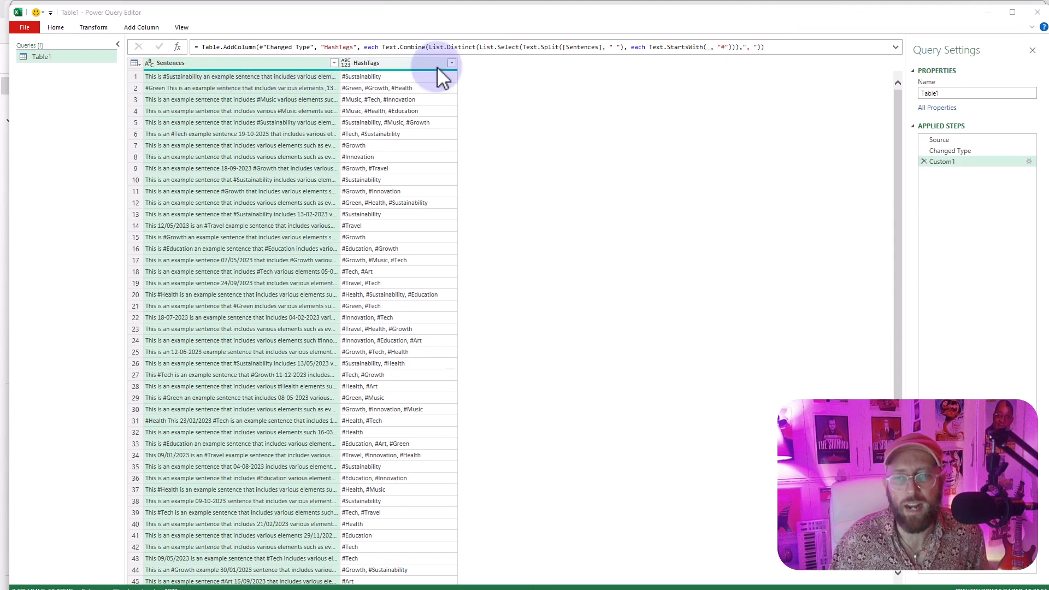
mouse_move(252, 152)
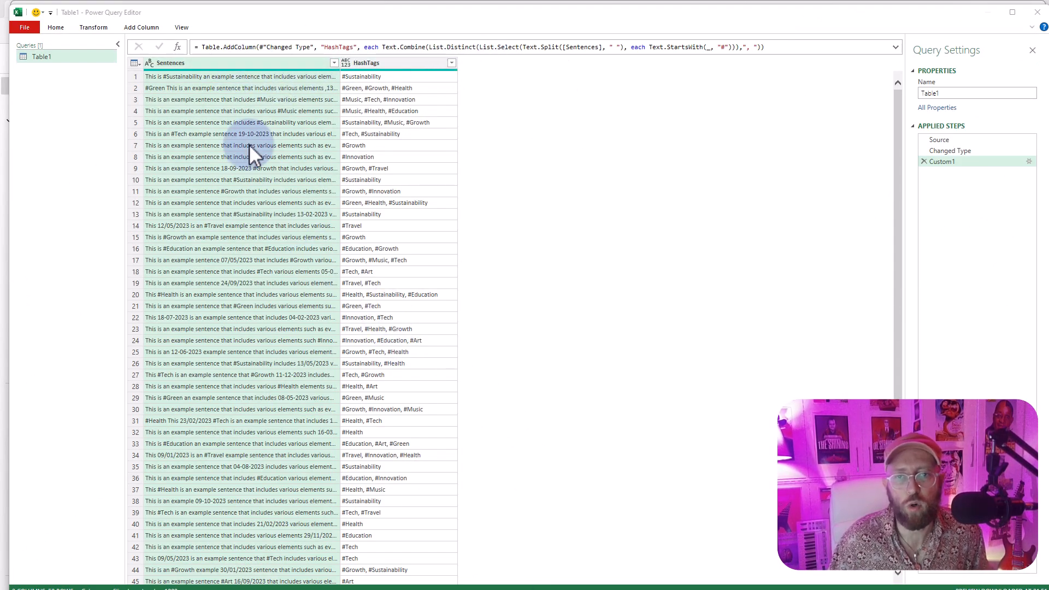
mouse_move(362, 111)
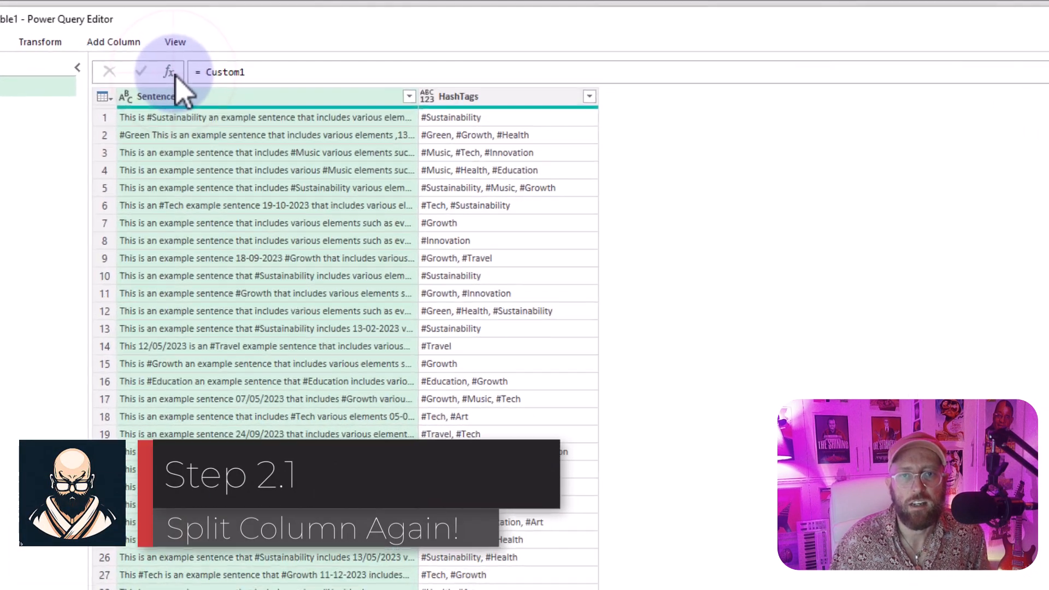
Add custom step = Table.AddColumn(Custom1, "Dates", each Text.Split([Sentences], " ")) and preview row 2's list
click(201, 75)
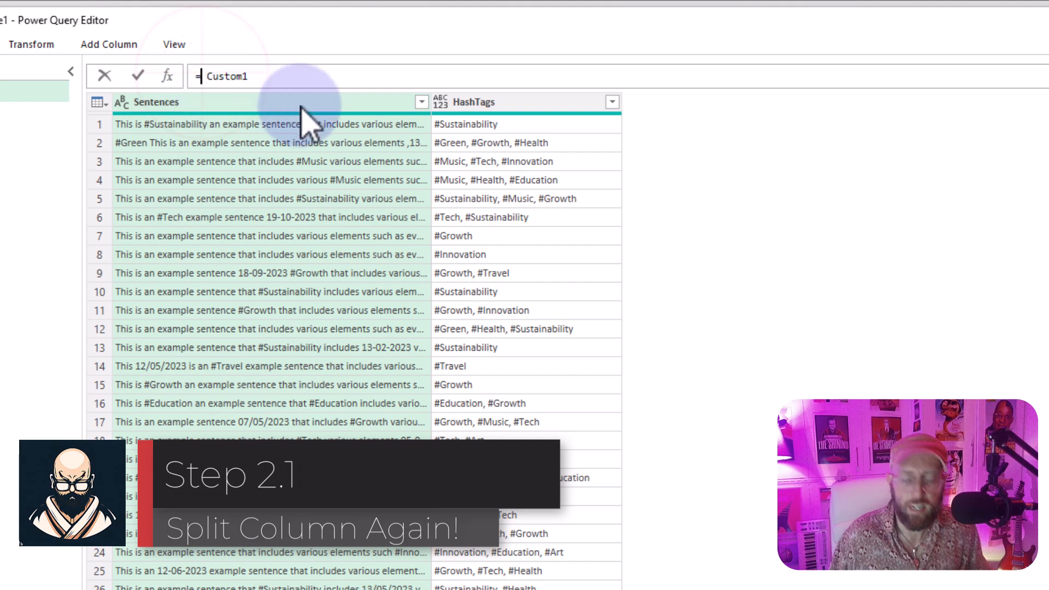
text(=Table.AddColumn)
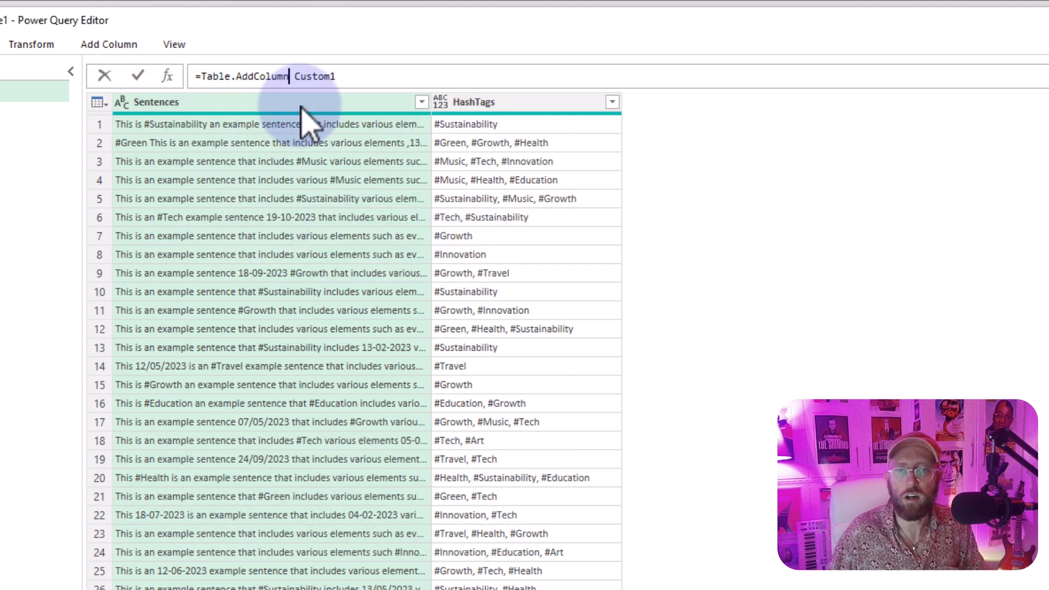
text(()
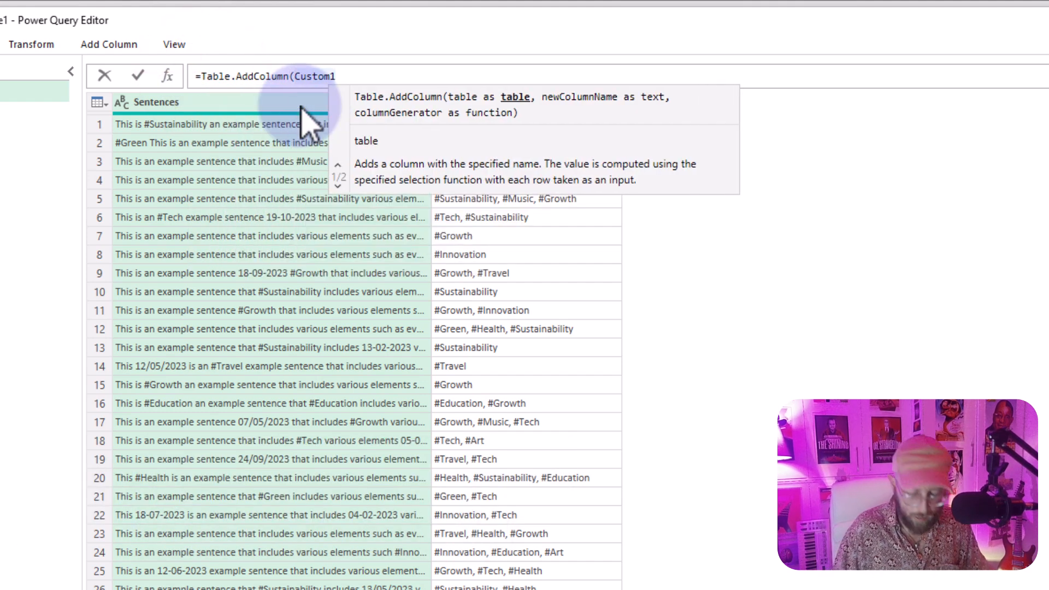
text(, "Dates)
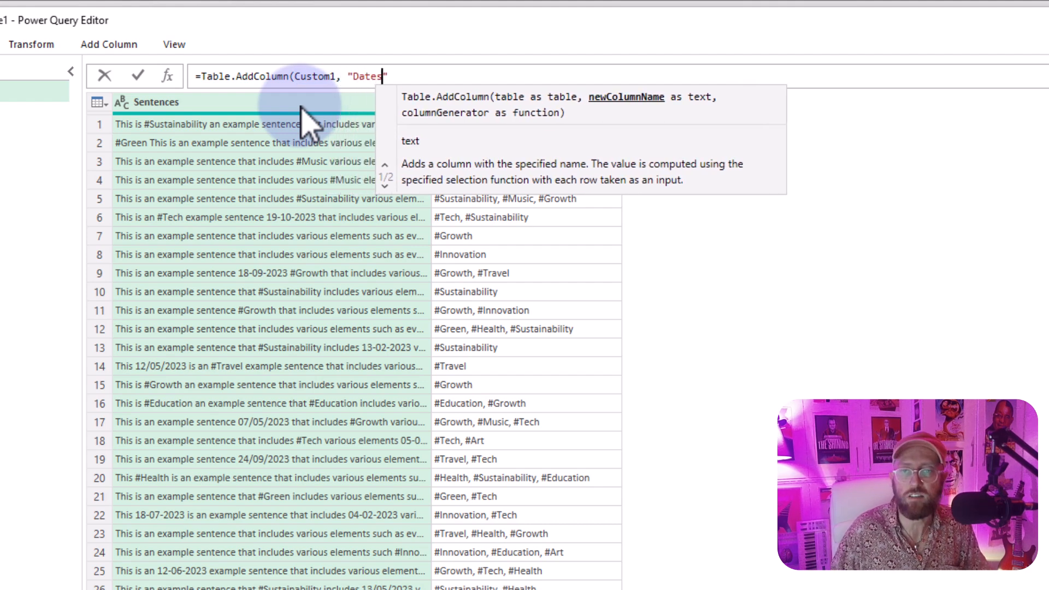
text(",)
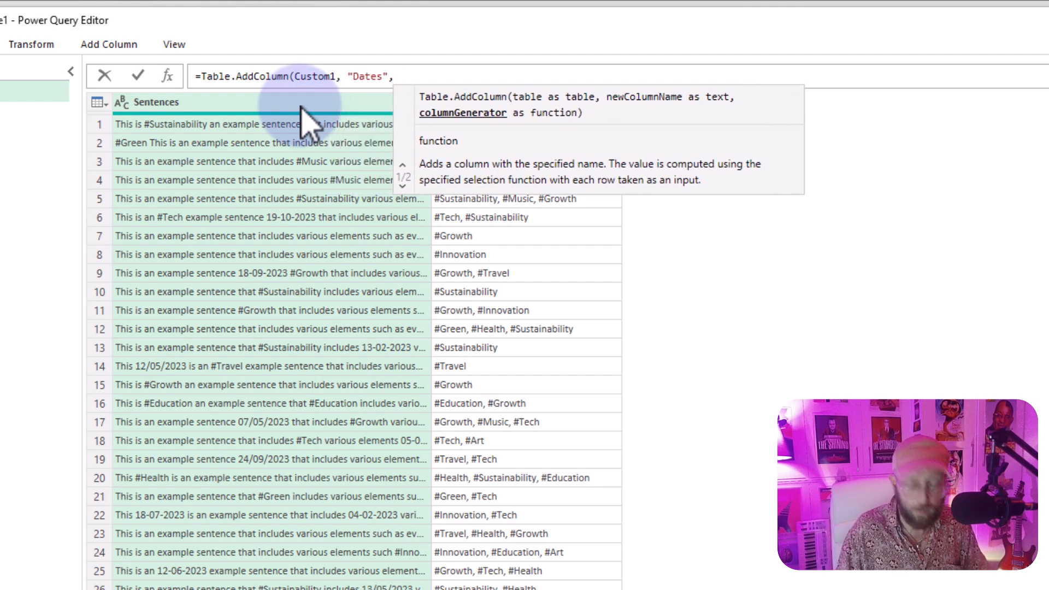
text(each text)
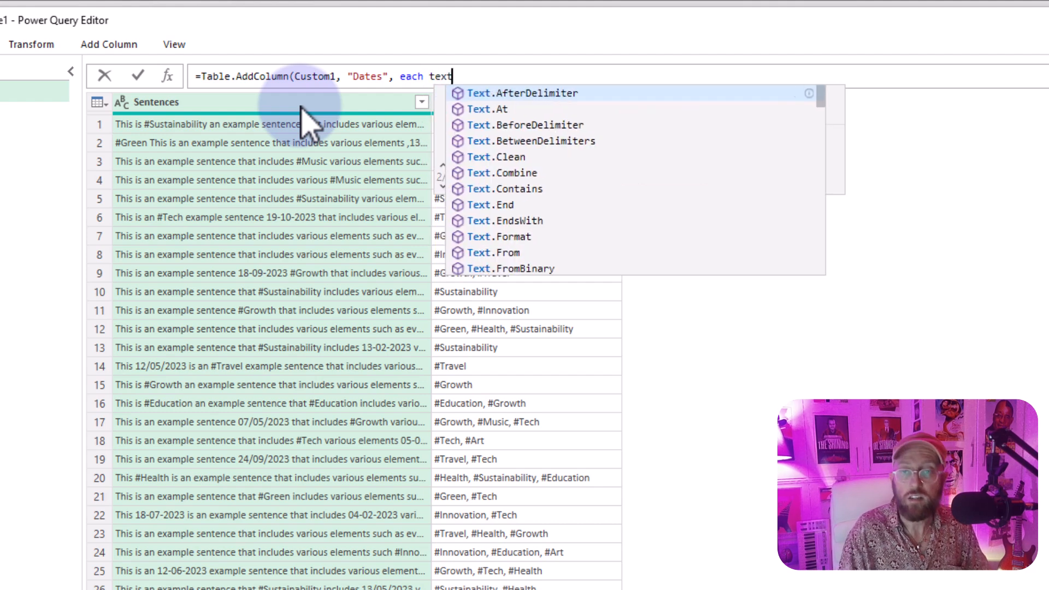
text(.Split()
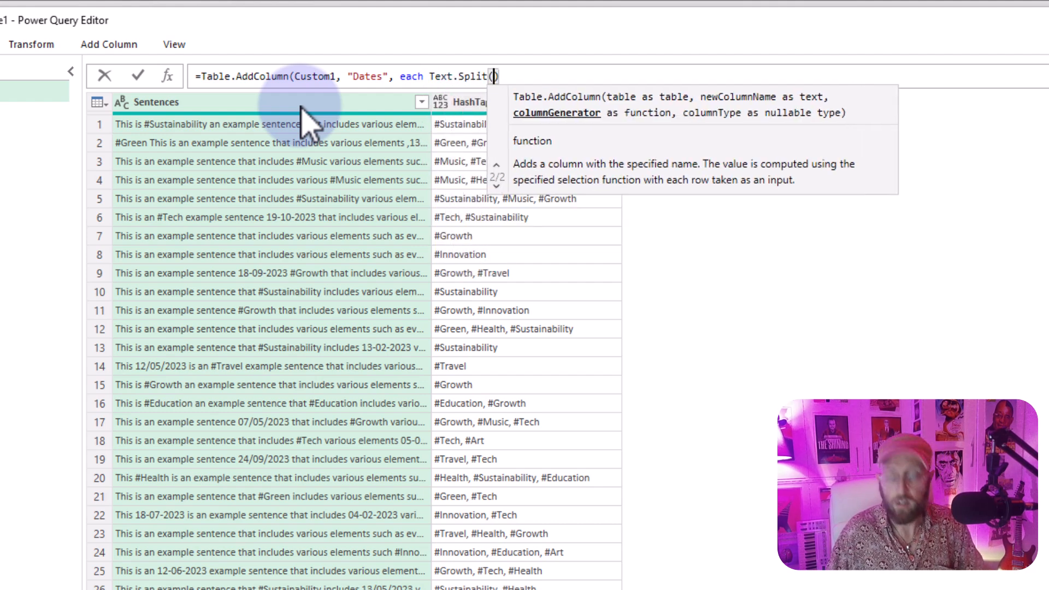
text([Sentences],)
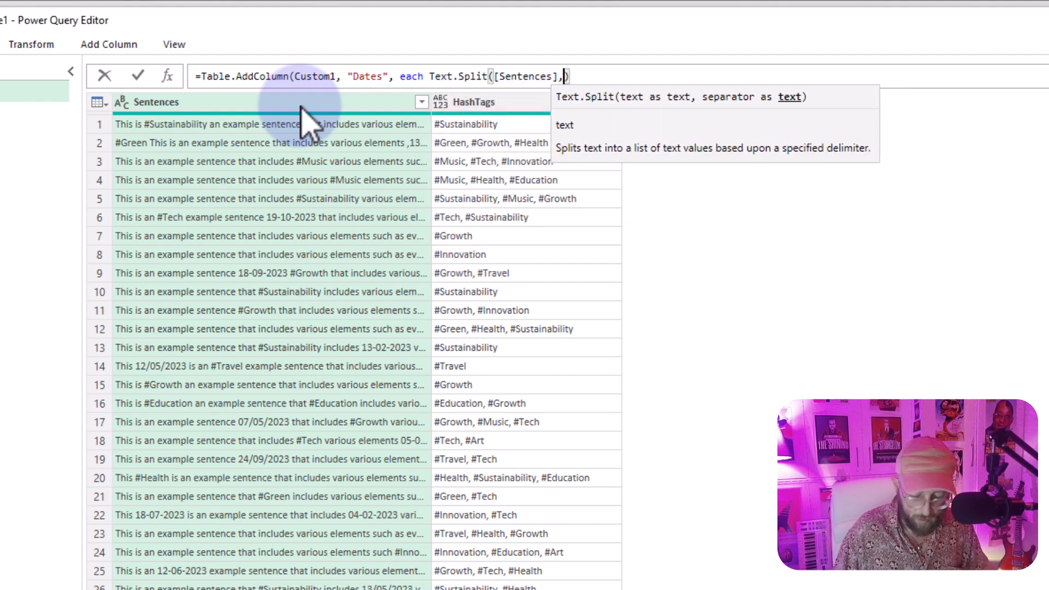
text(" ")
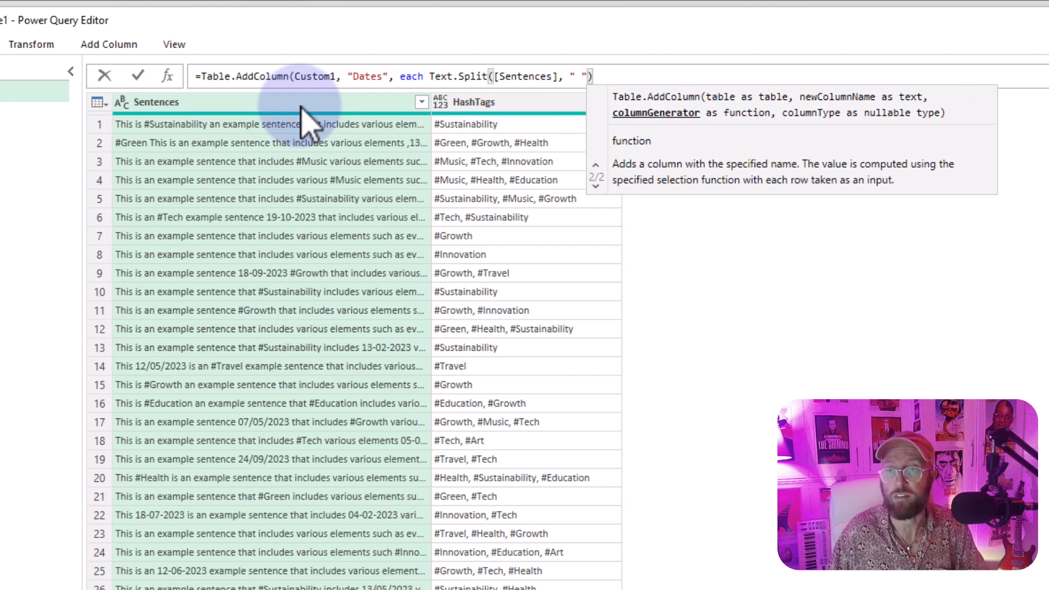
click(138, 75)
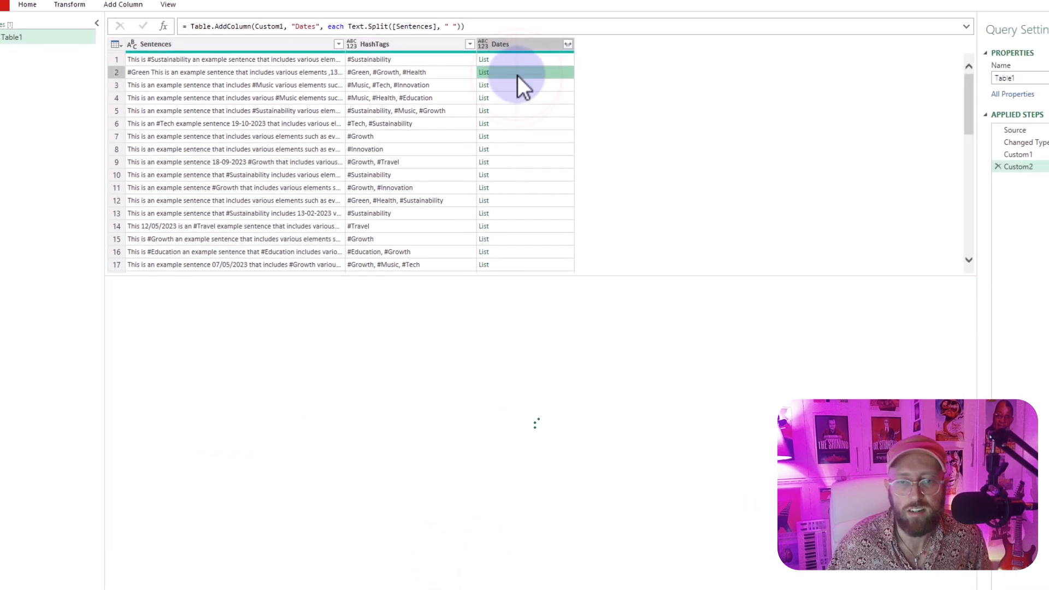
click(484, 72)
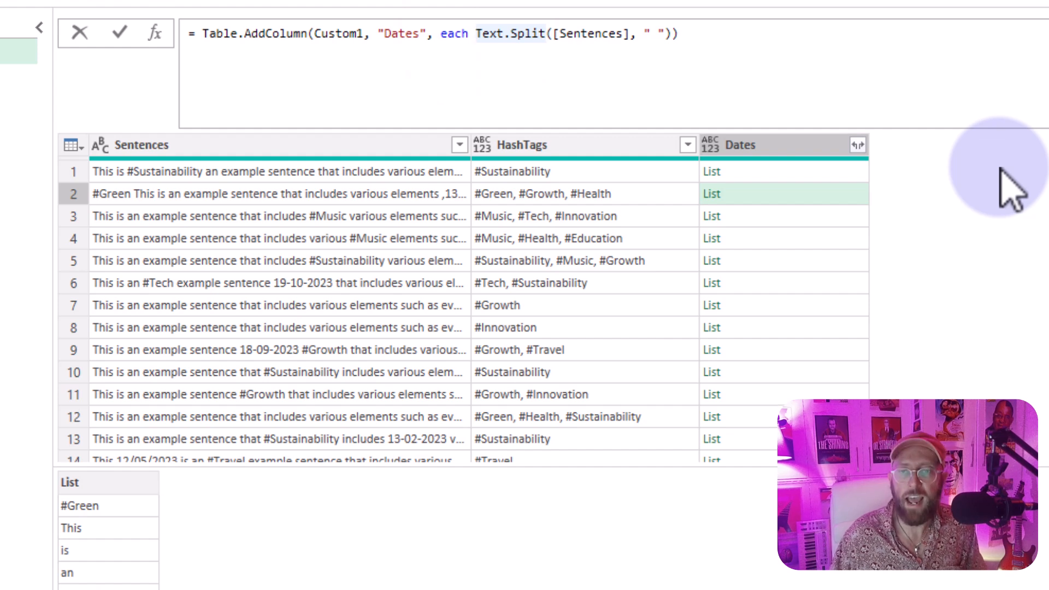
Rewrite the Dates generator as let a = Text.Split([Sentences], " ") in a
key(shift+enter)
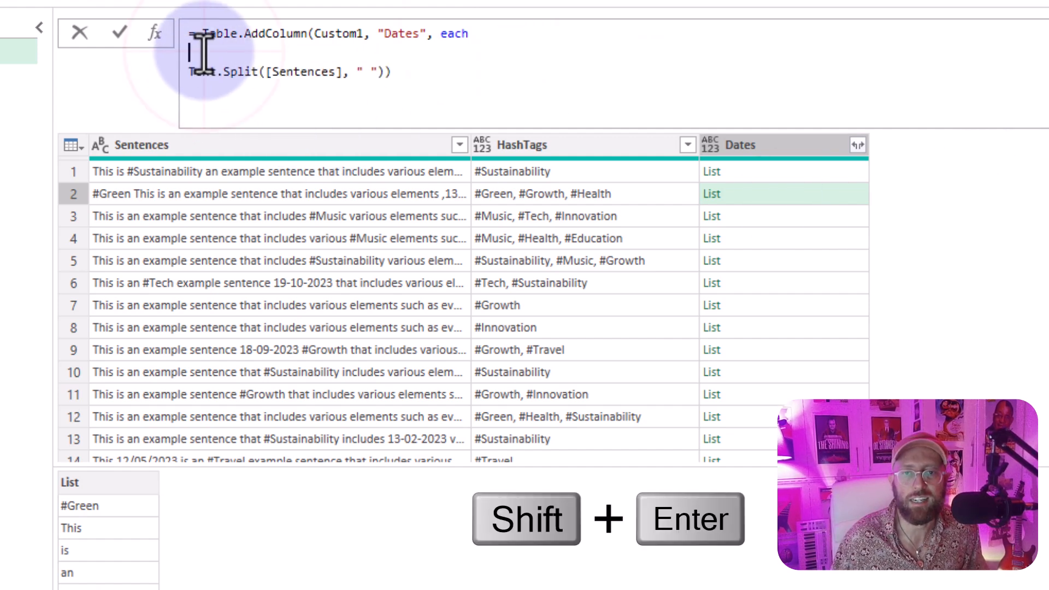
text(let)
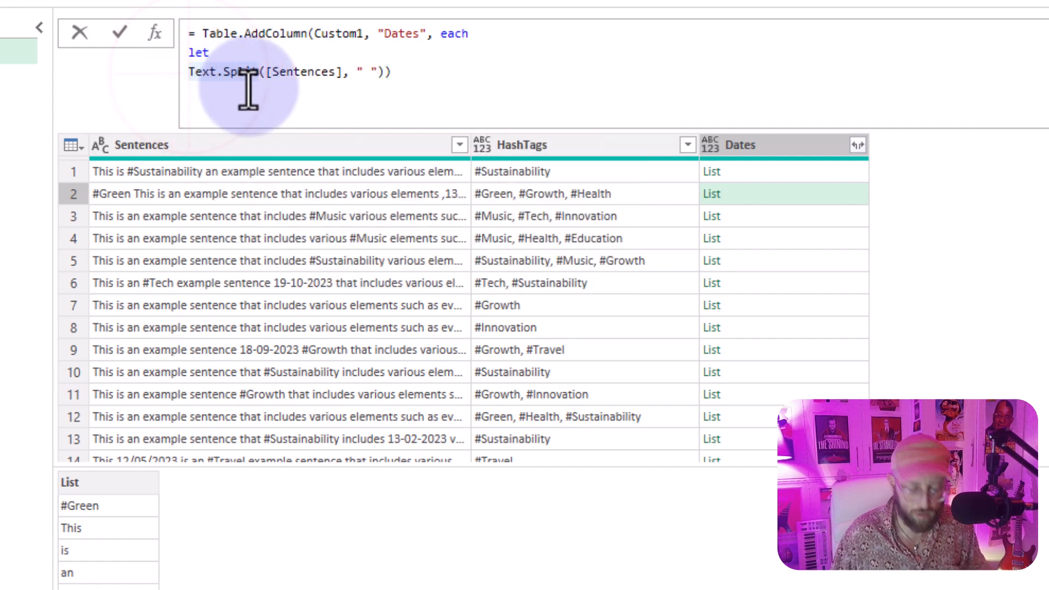
text(a =)
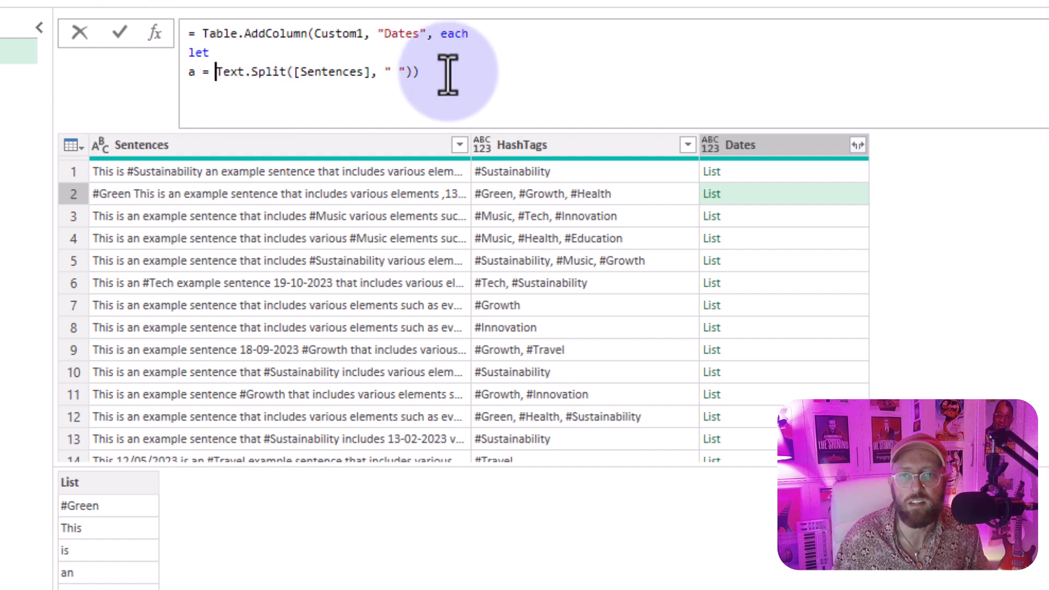
text(in)
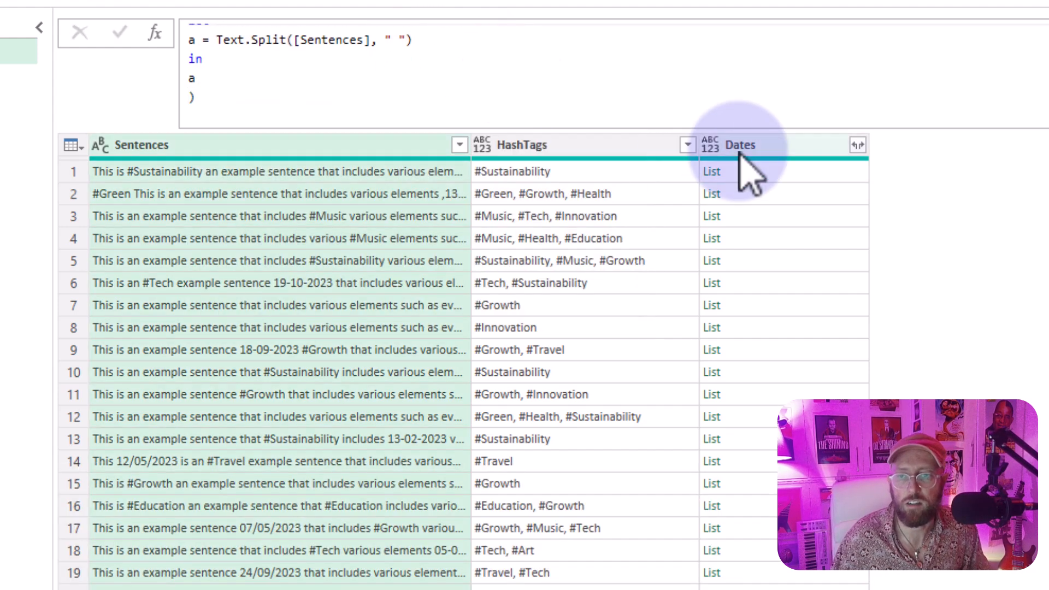
click(711, 216)
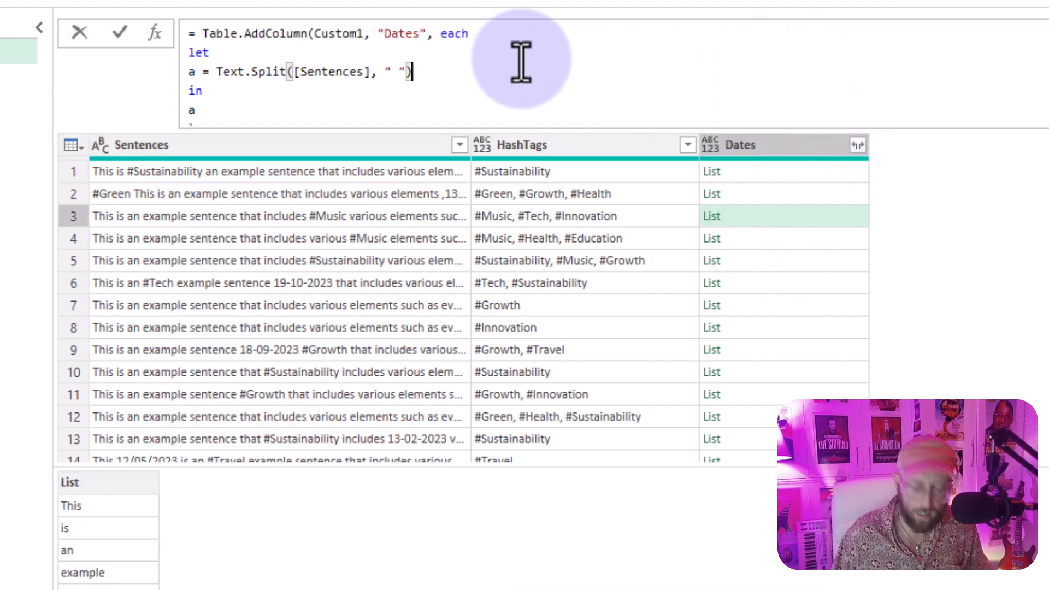
Add b = List.Transform(a, each Text.TrimStart(_, {",","."})) and return b
text(,)
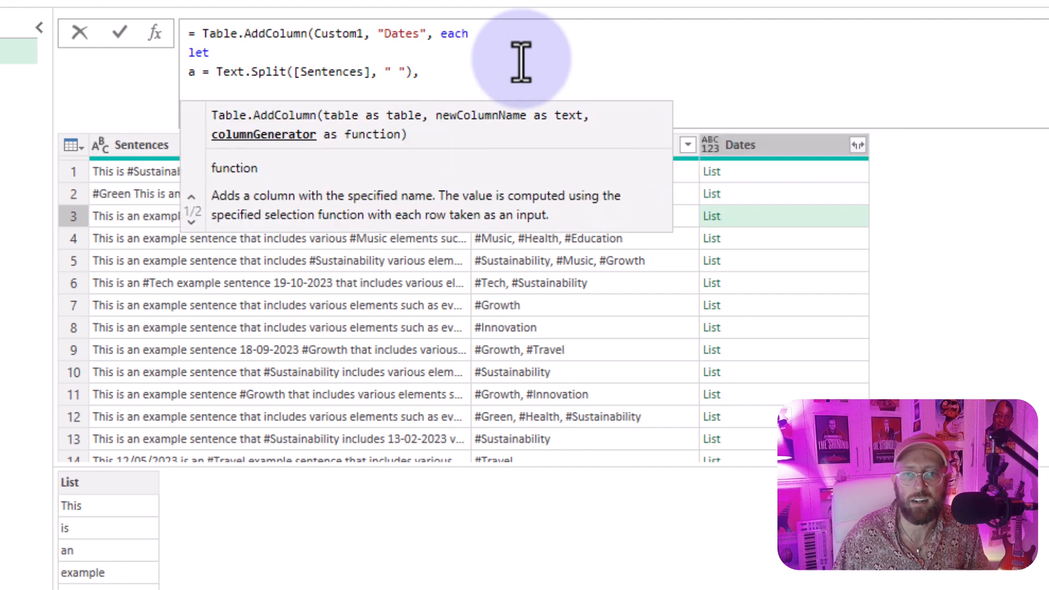
mouse_move(234, 127)
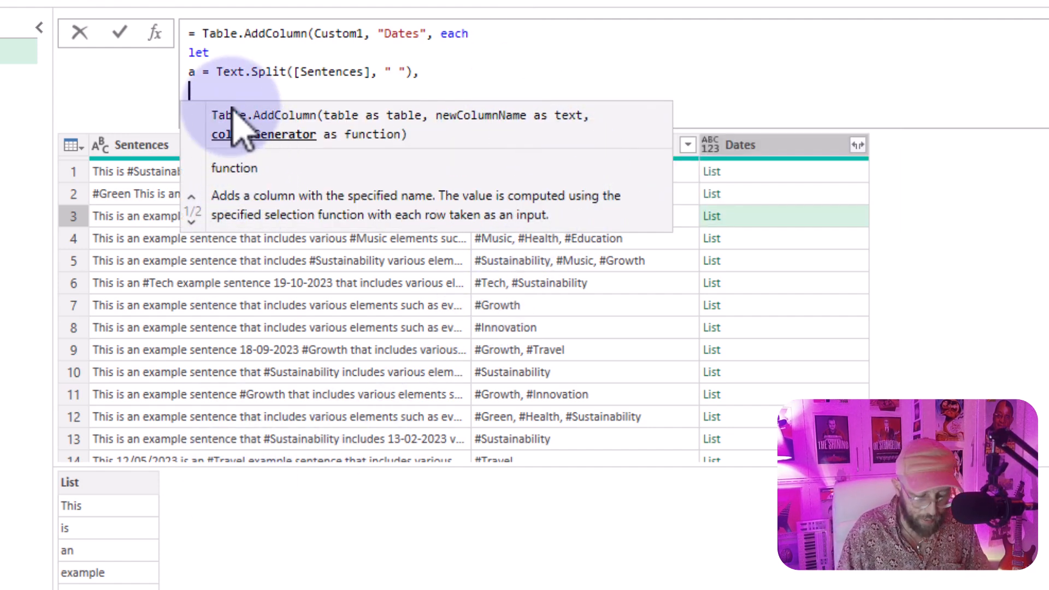
text(b)
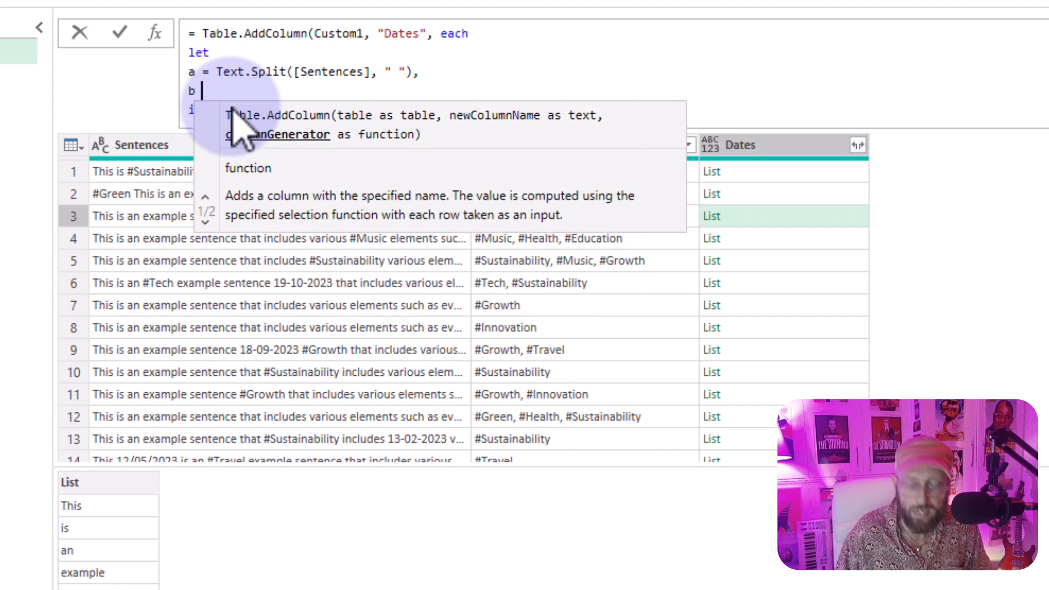
text(=)
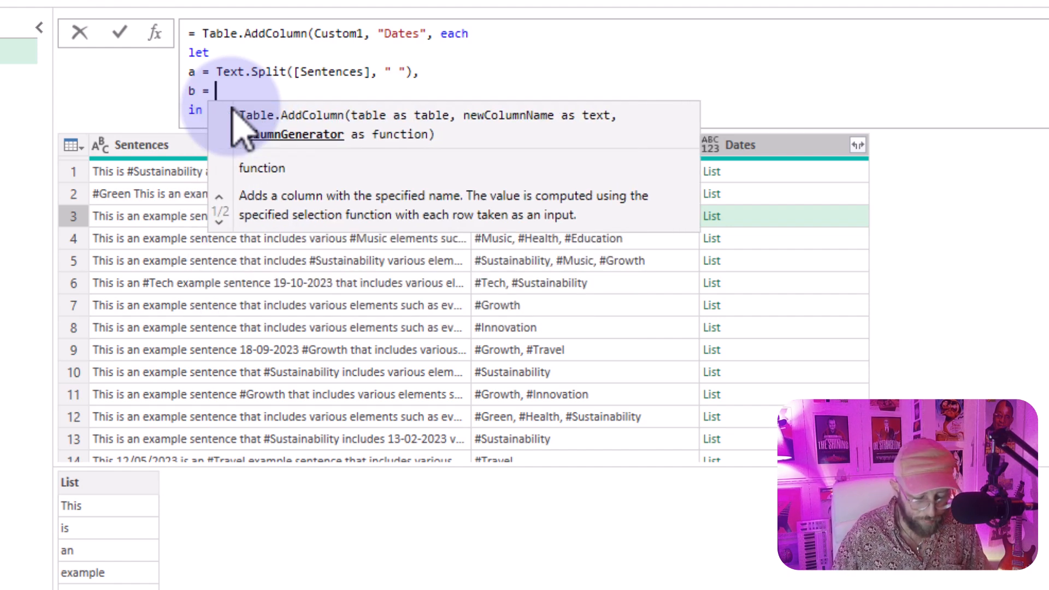
text(List.Transform)
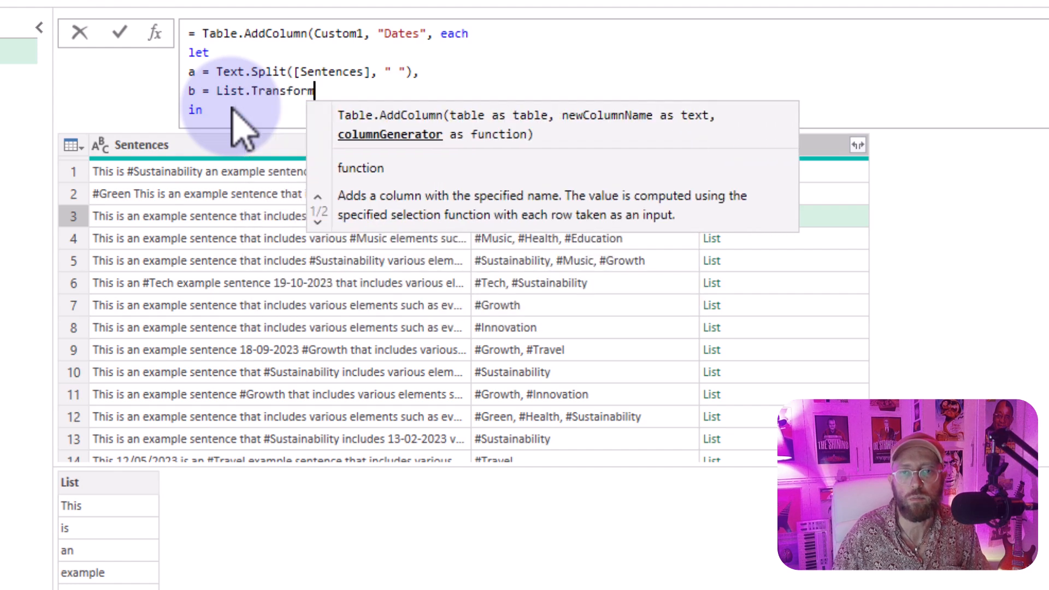
text(()
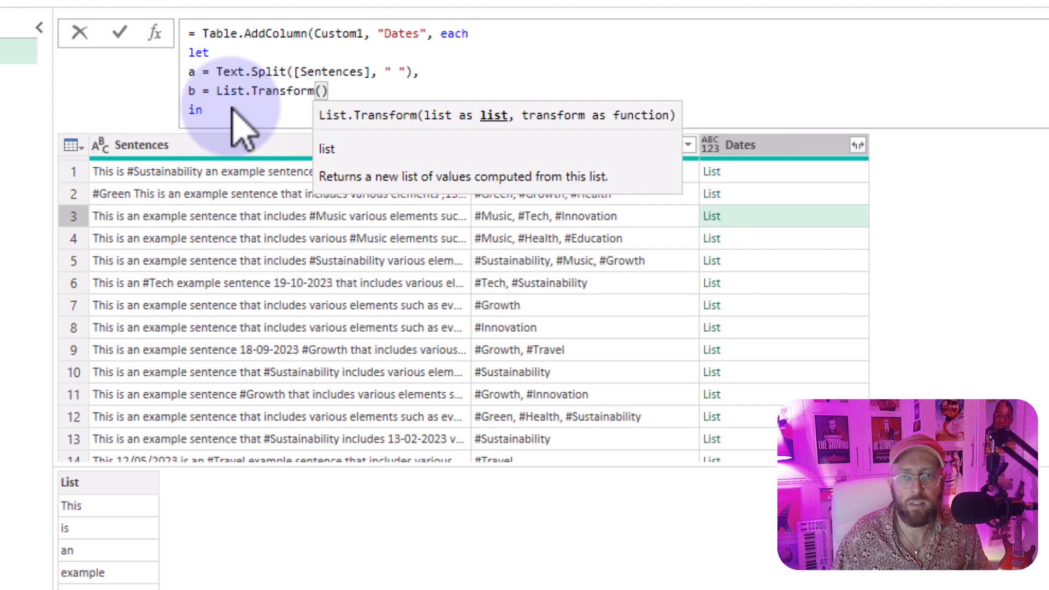
text(a,)
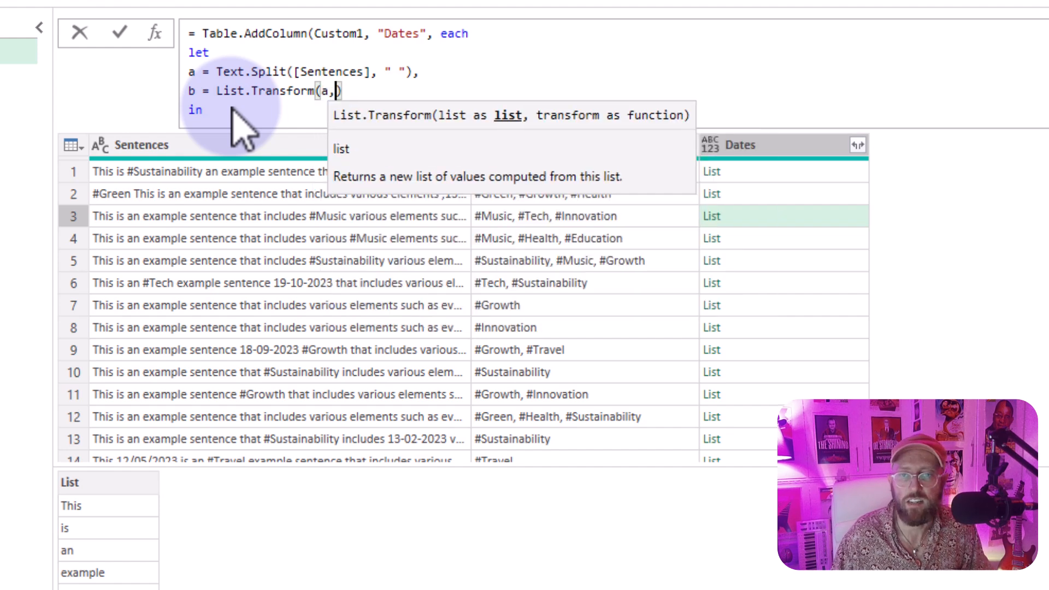
text(each)
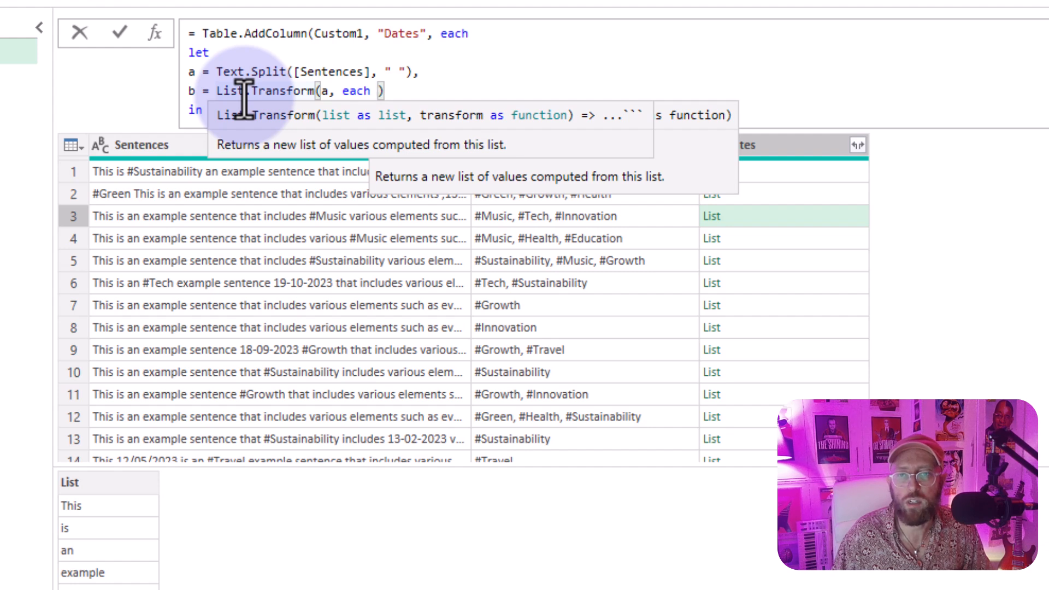
text(text)
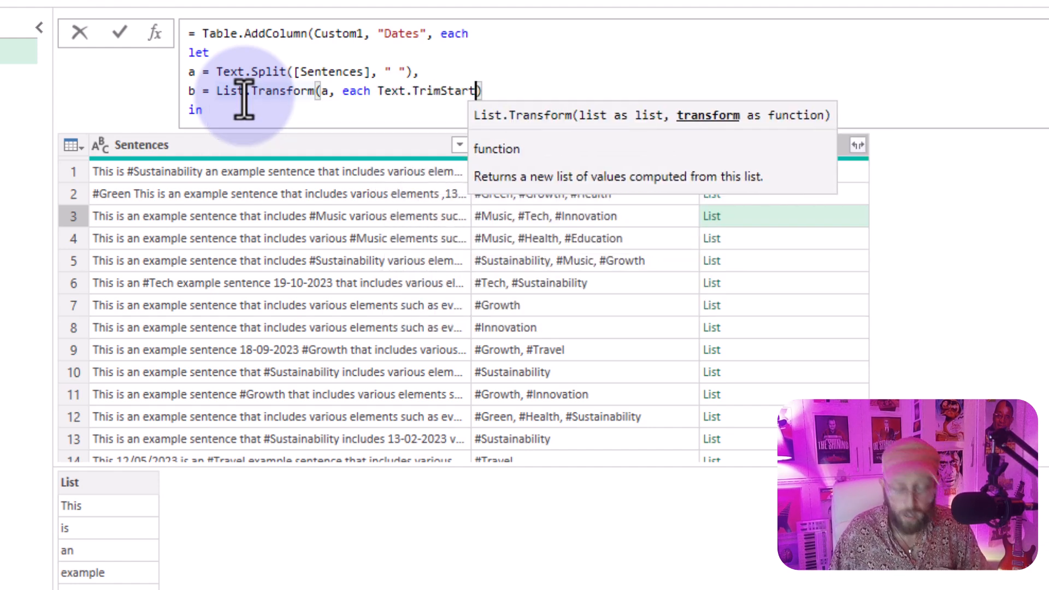
text(())
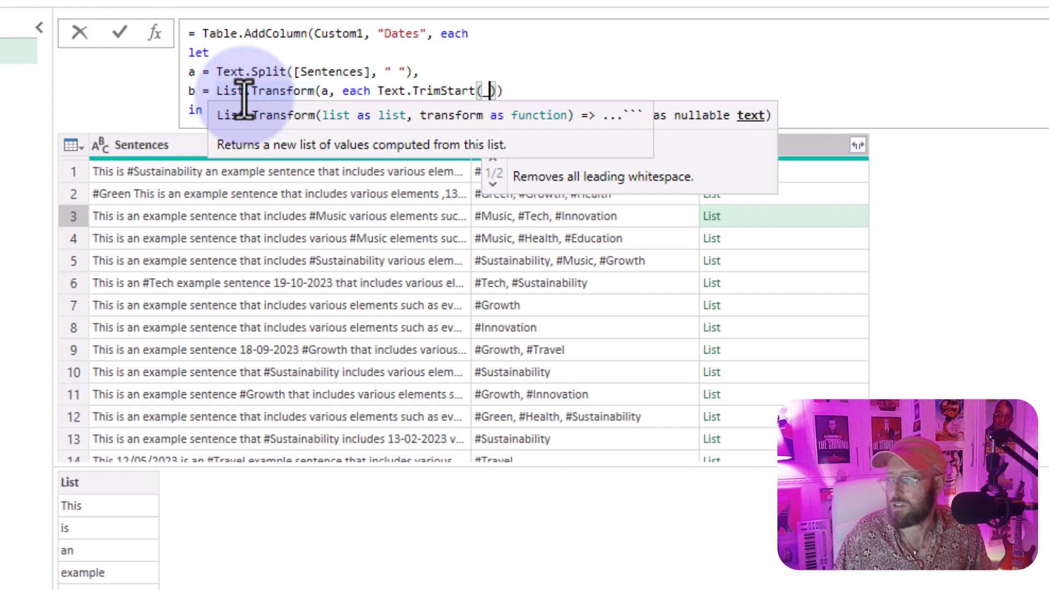
text(,)
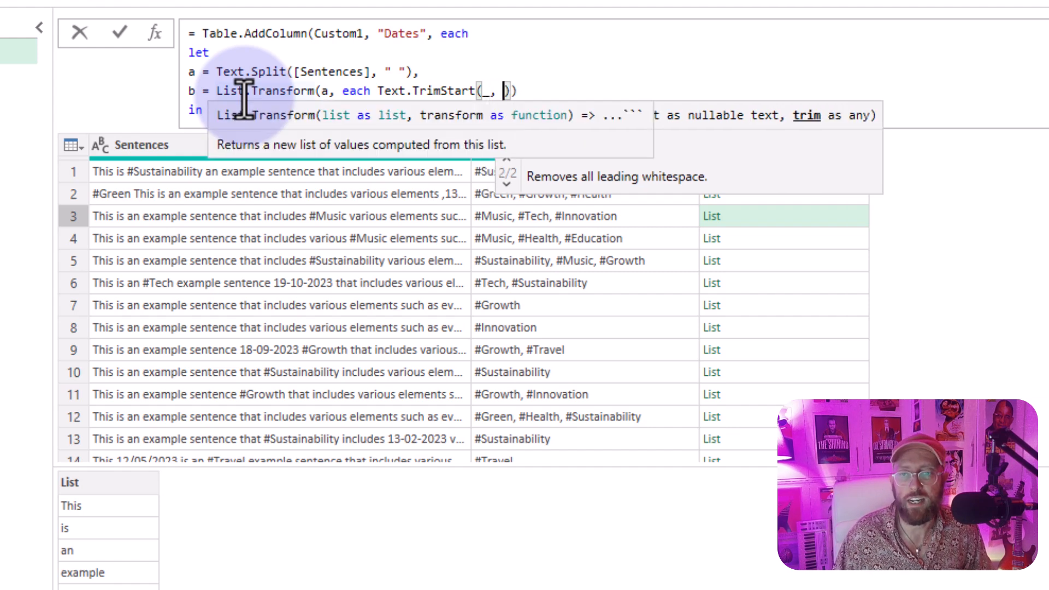
text({",",".)
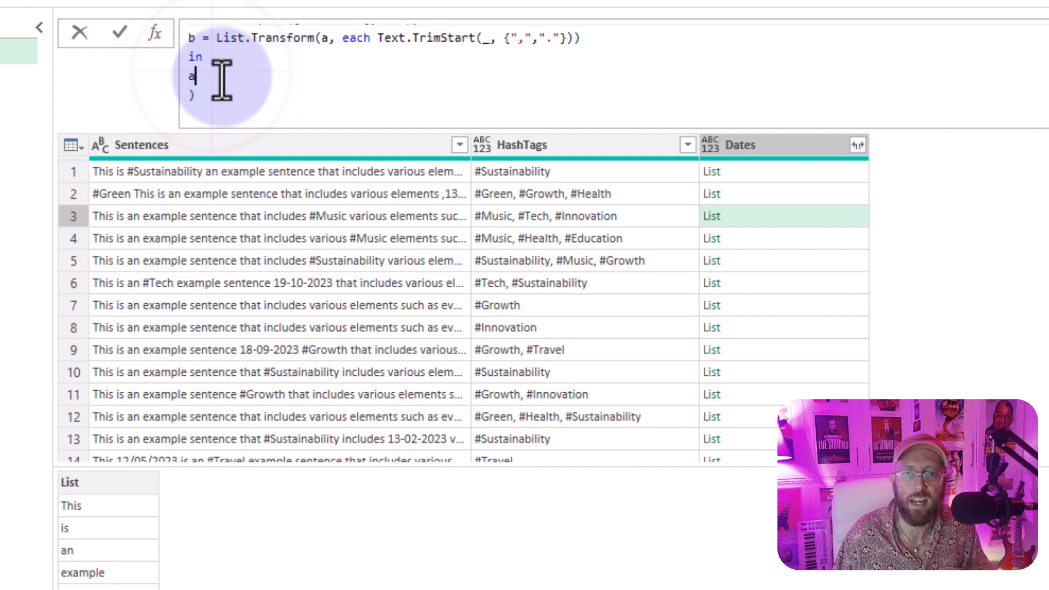
text(b)
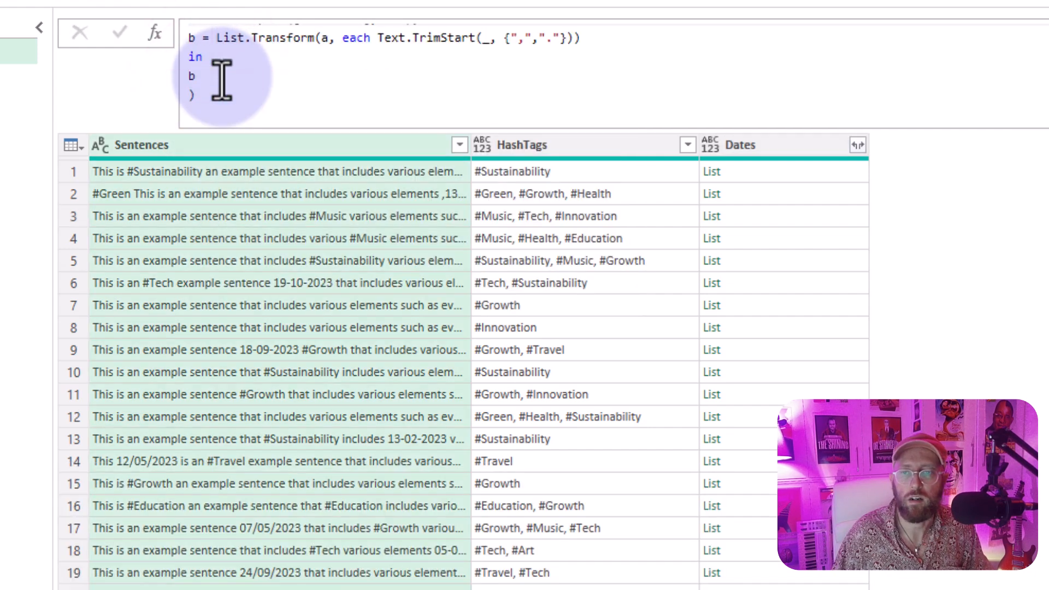
Preview the trimmed word lists for the third and first sentences
click(711, 238)
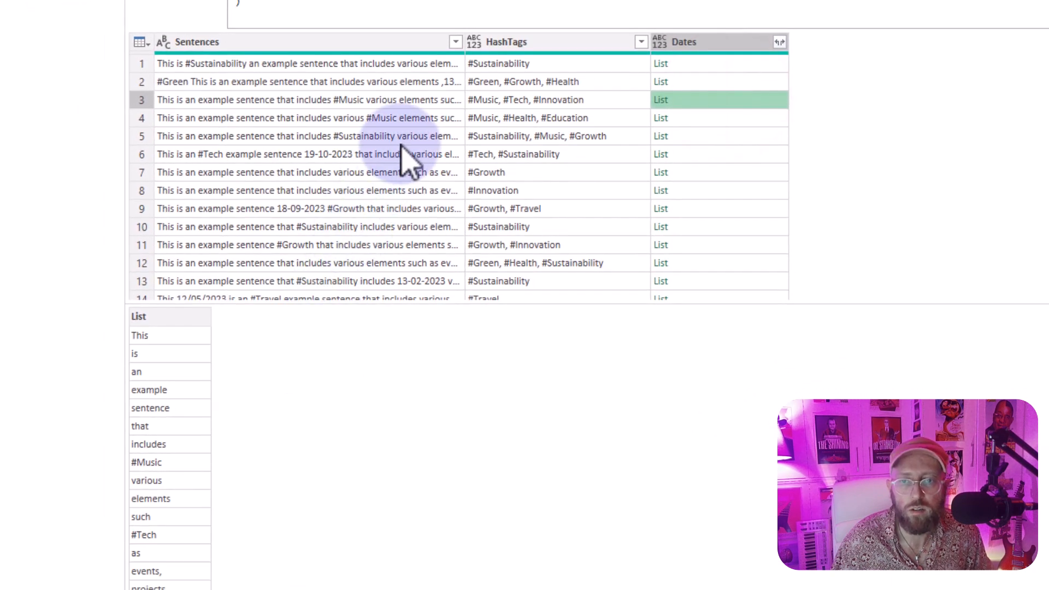
click(660, 82)
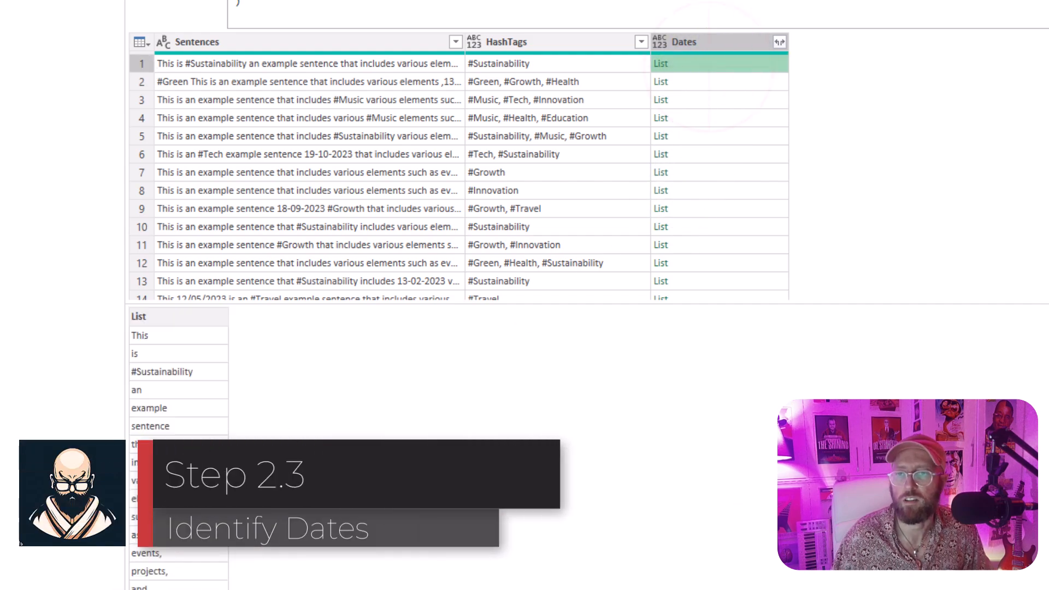
Add c = List.Select(b, each Value.Is(Date.From(_), Date.Type)), return c, and preview row 9's list
key(shift+enter)
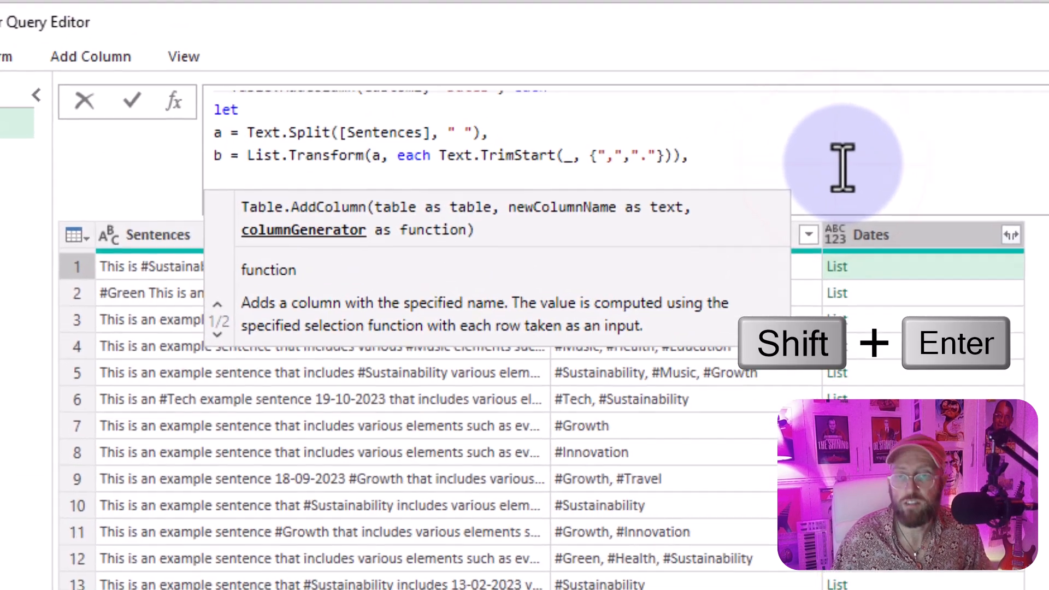
key(shift+enter)
text(in)
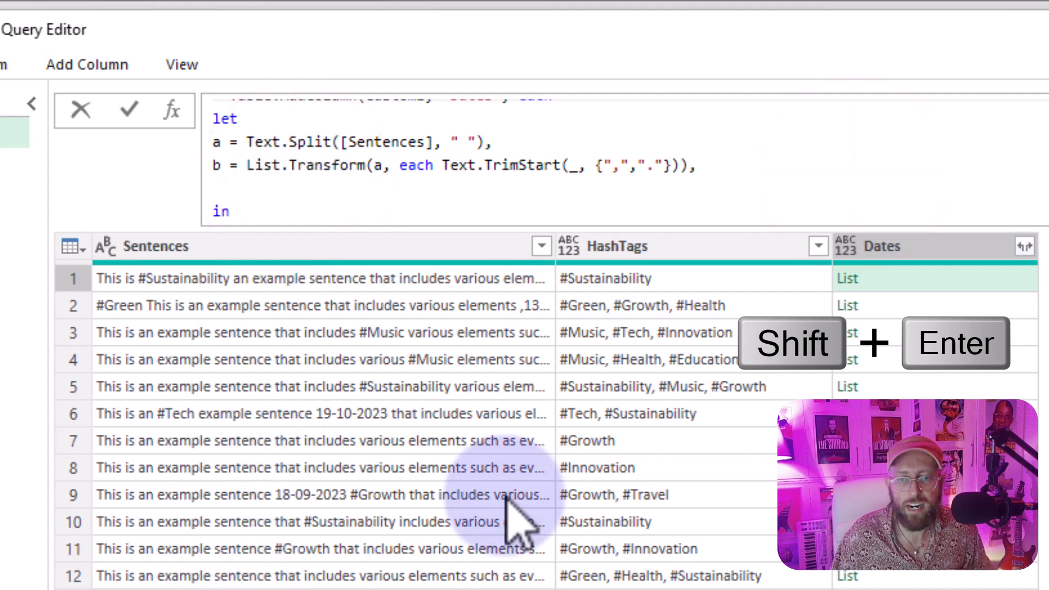
mouse_move(461, 252)
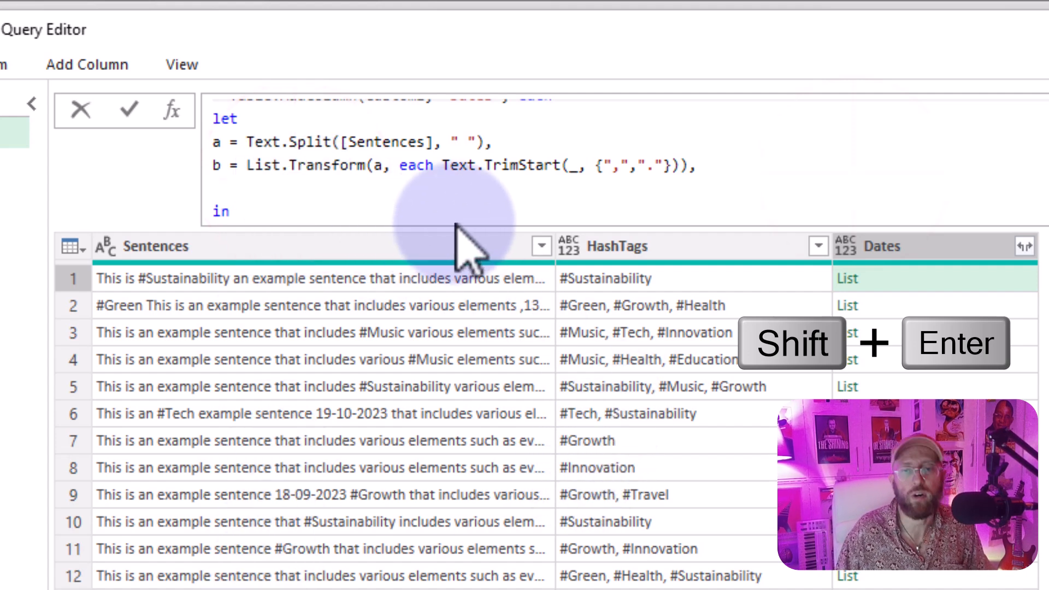
key(shift+enter)
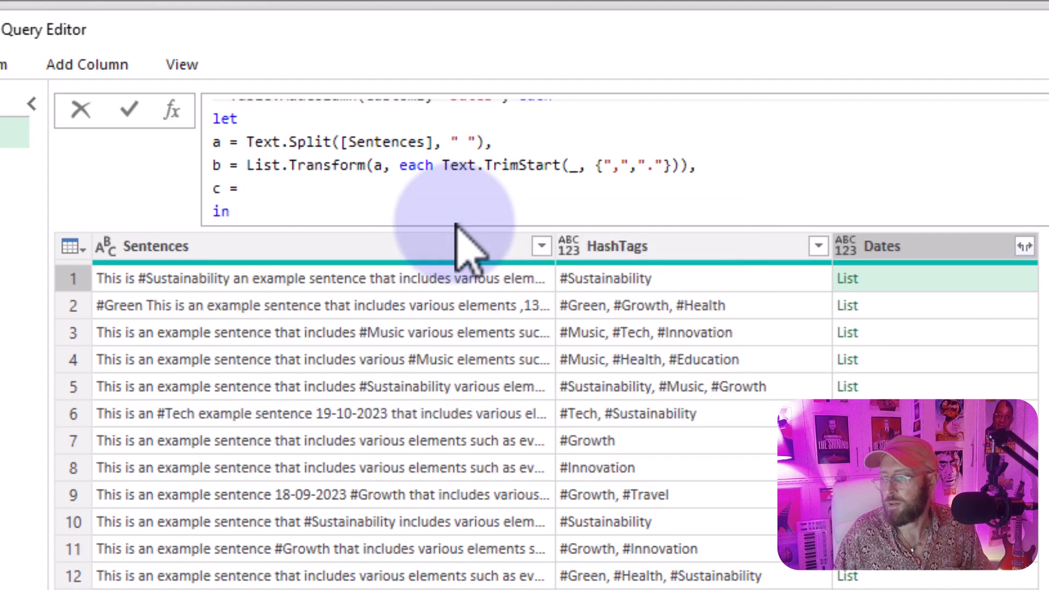
text(listsel)
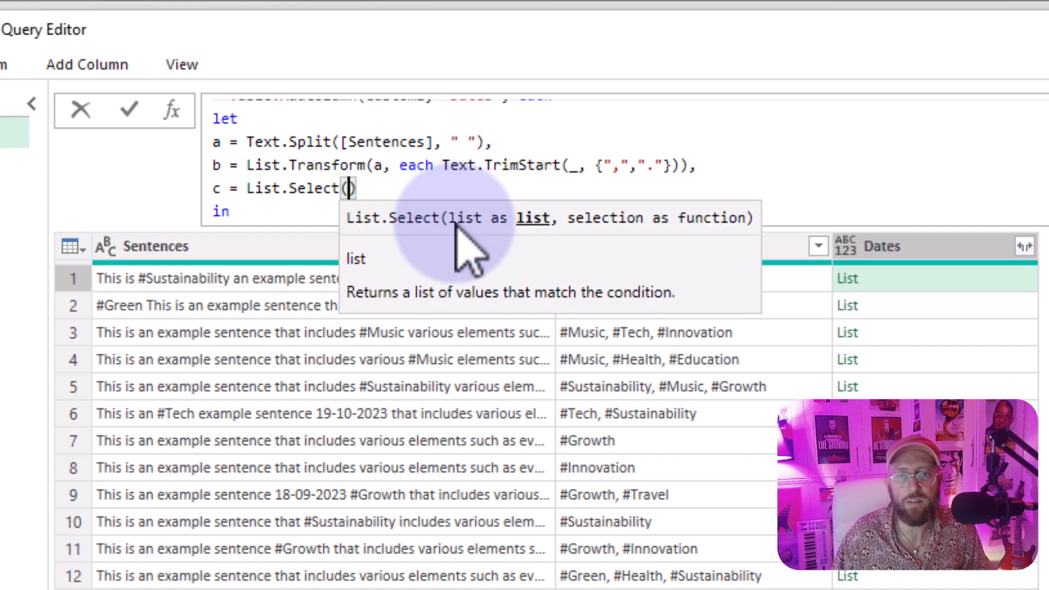
text(b)
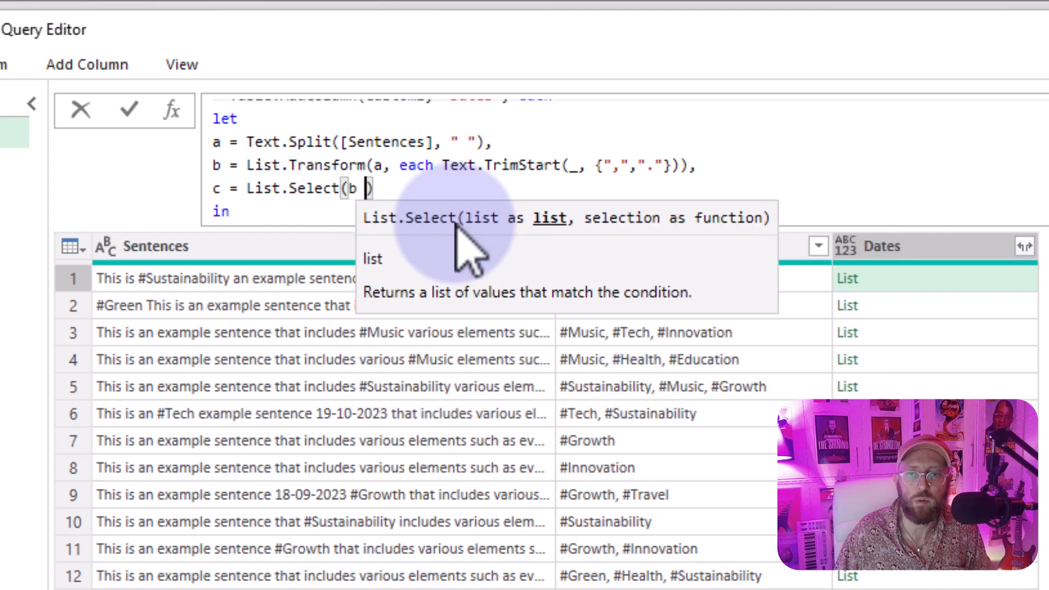
text(,)
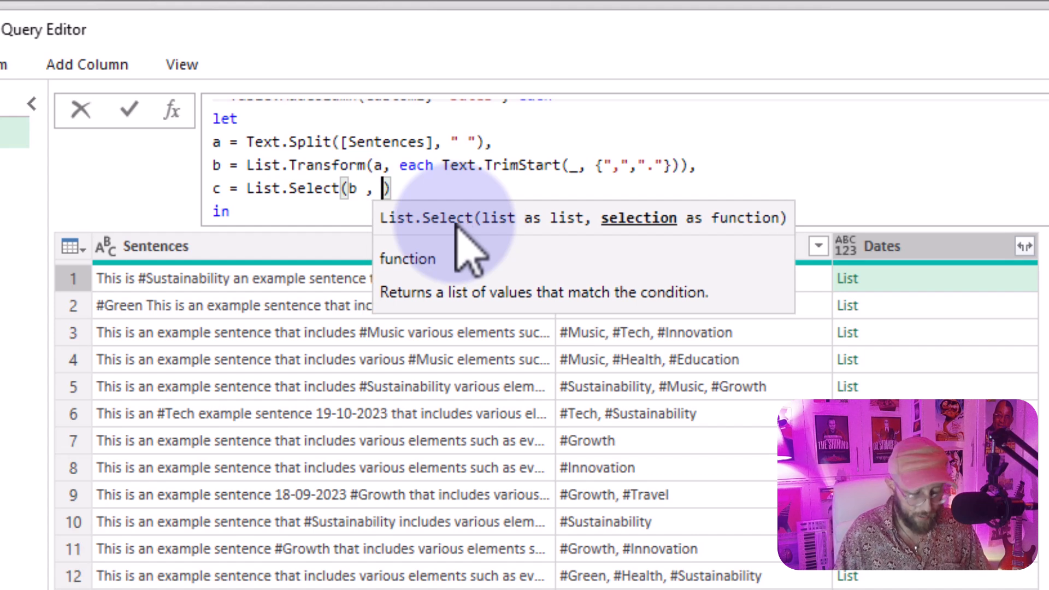
text(each)
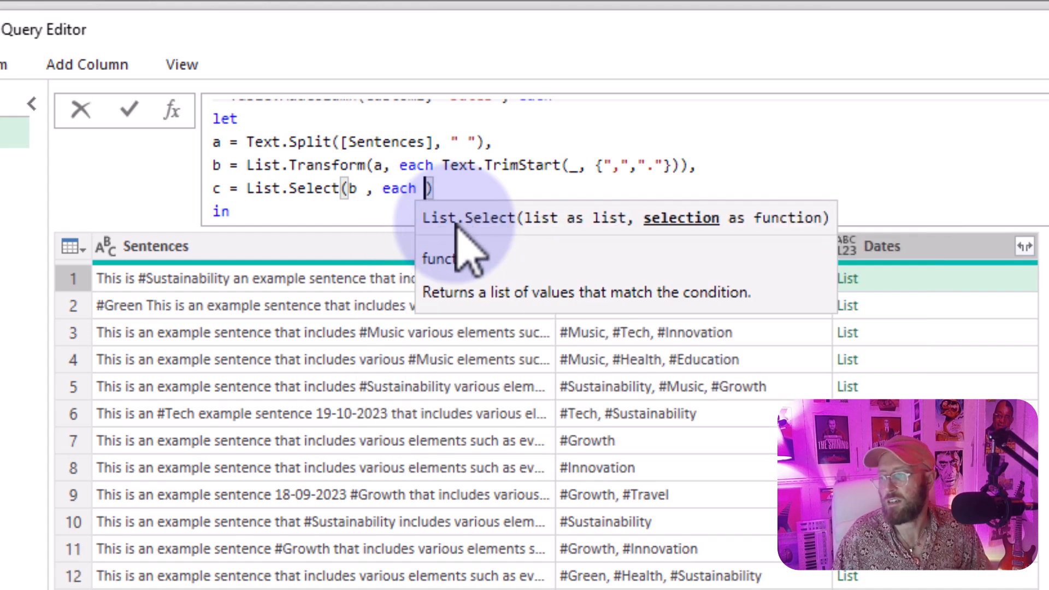
text(valy)
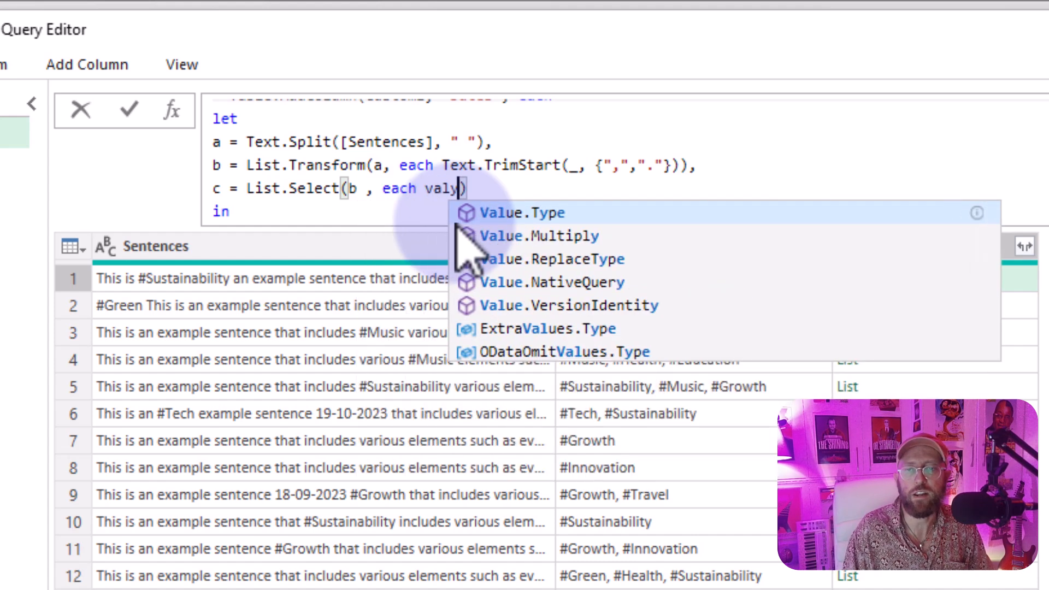
text(Value.Is)
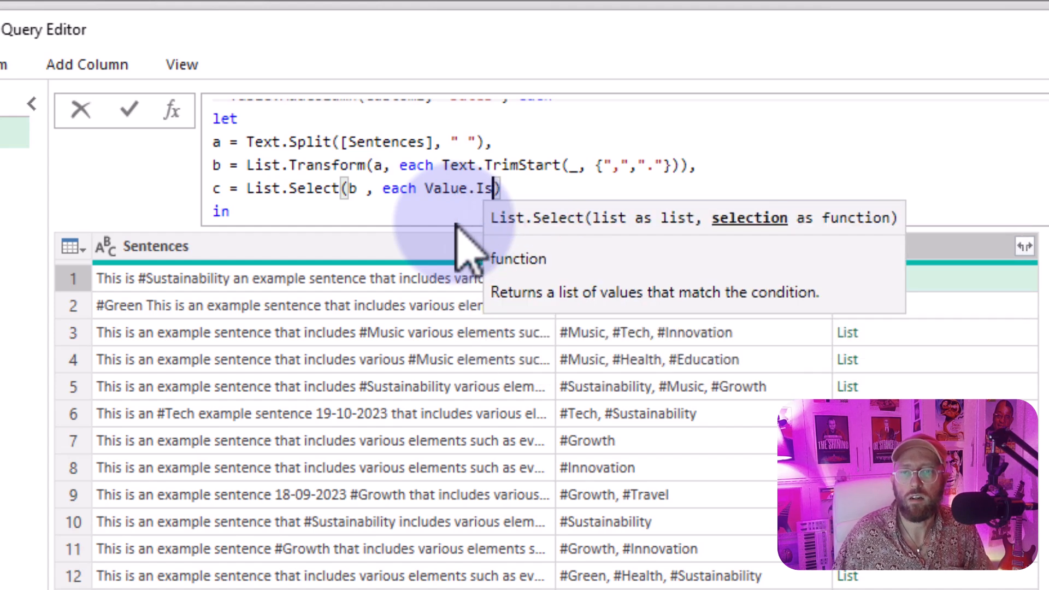
text(())
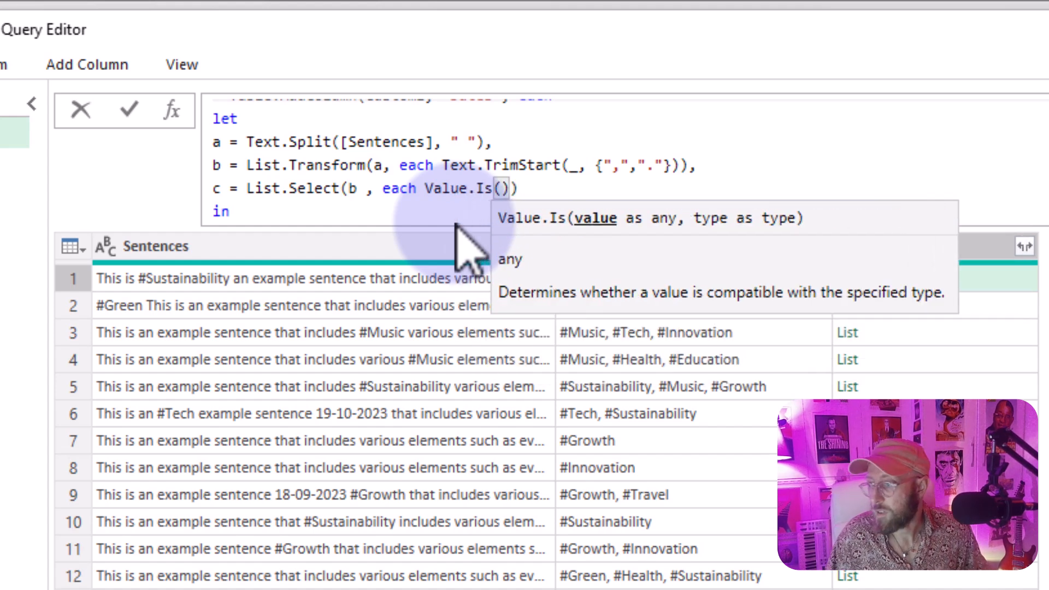
text(datef)
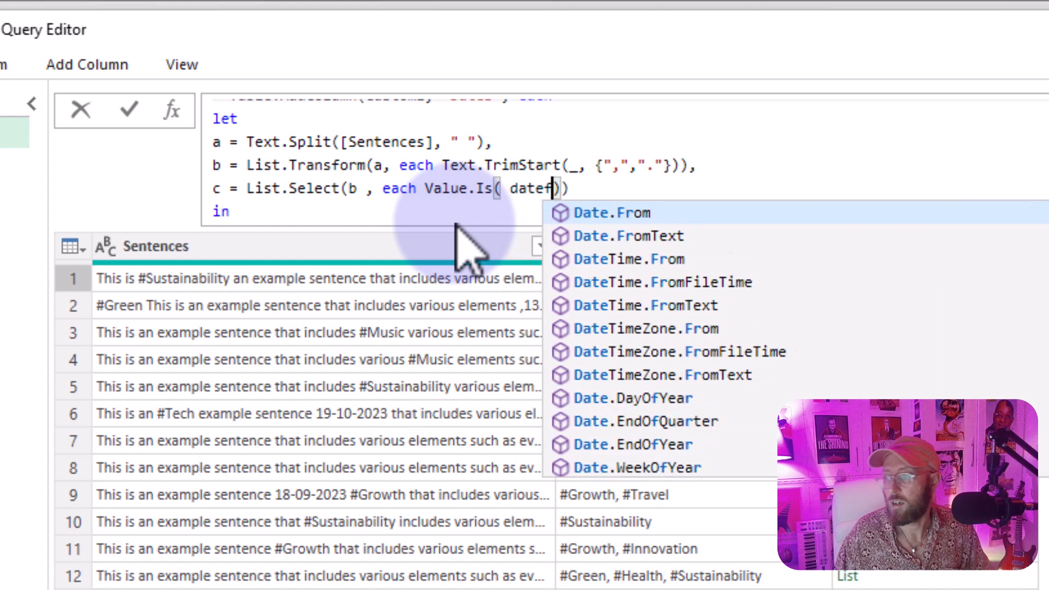
click(613, 214)
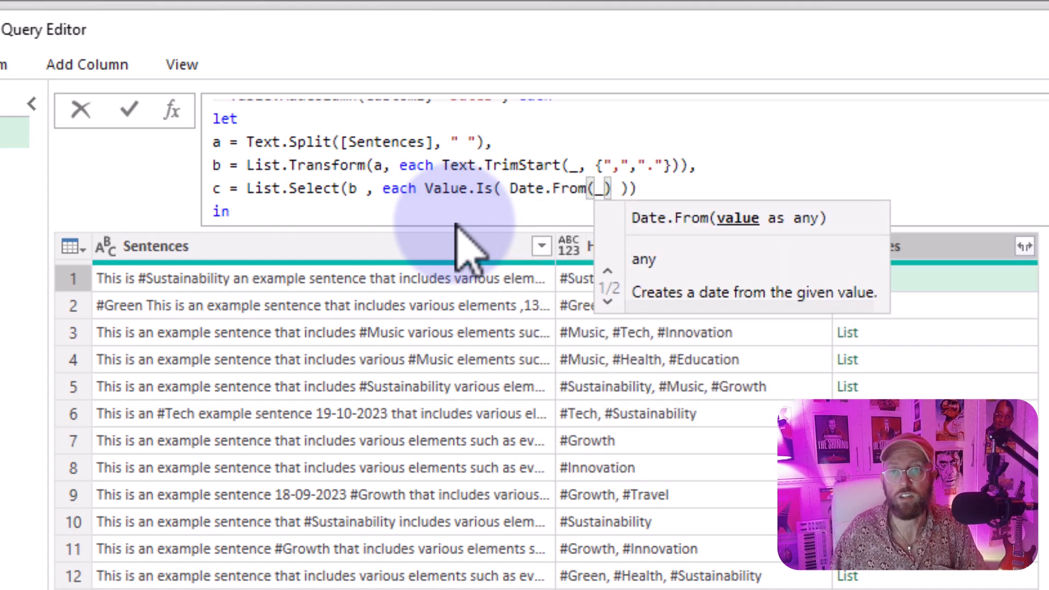
text(,)
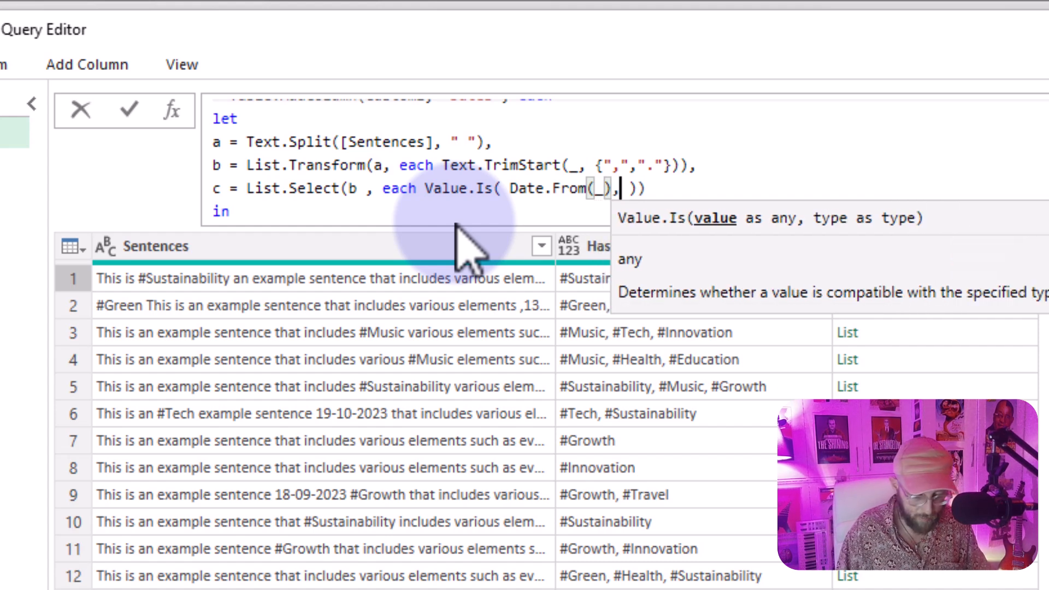
text(da)
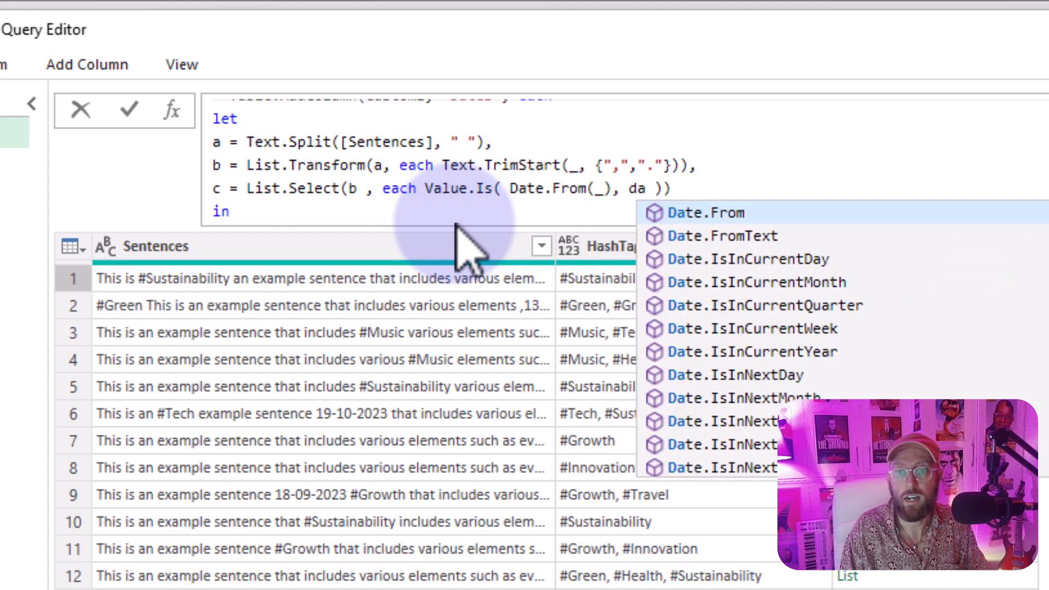
text(Date.Type)
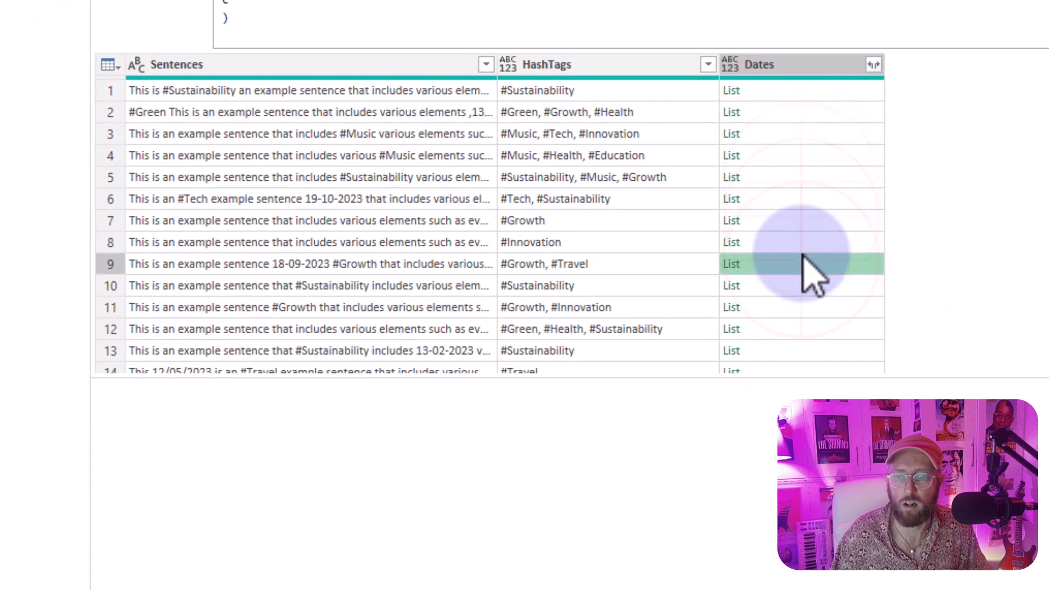
click(733, 91)
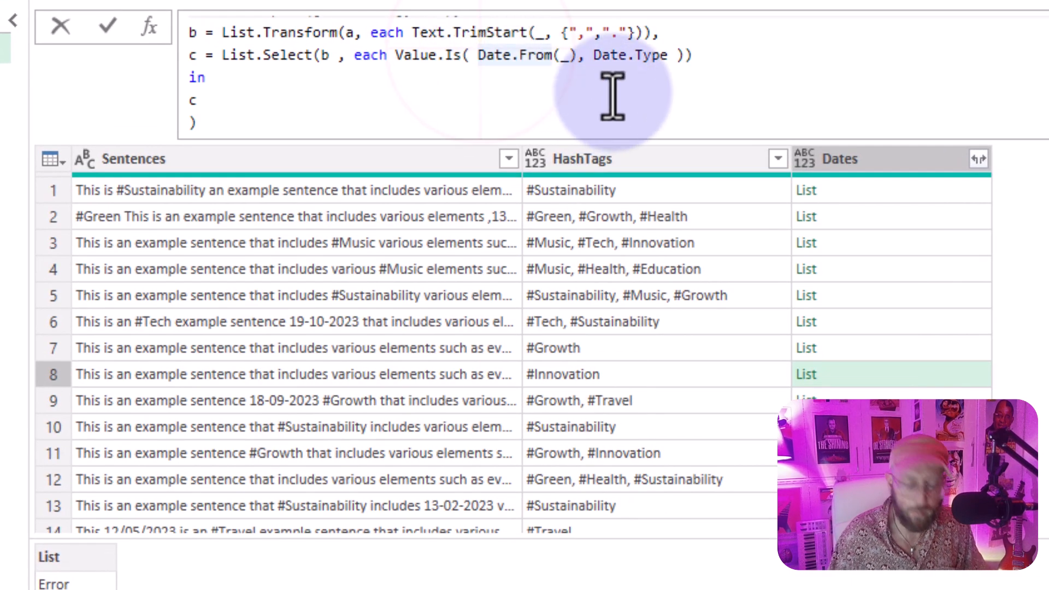
Wrap Date.From(_) in try … otherwise false so non-date tokens no longer error
text(try)
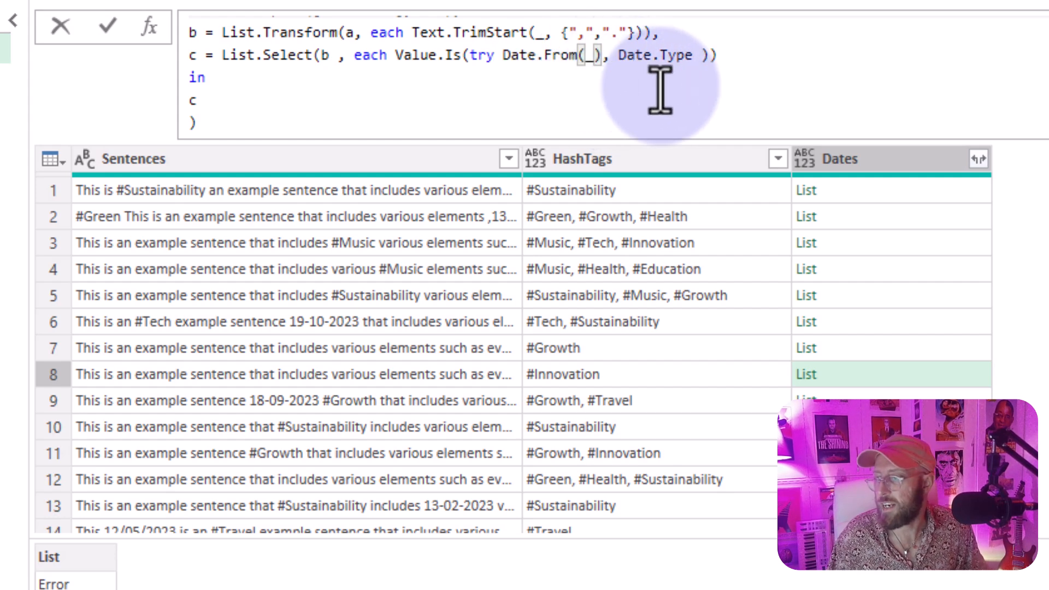
text(otherwise)
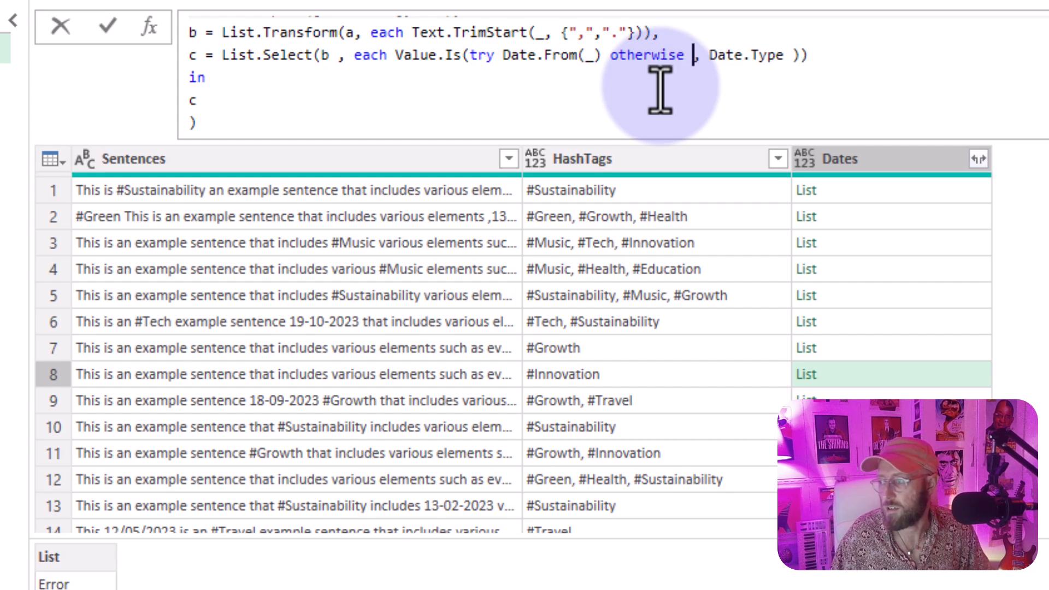
text(false)
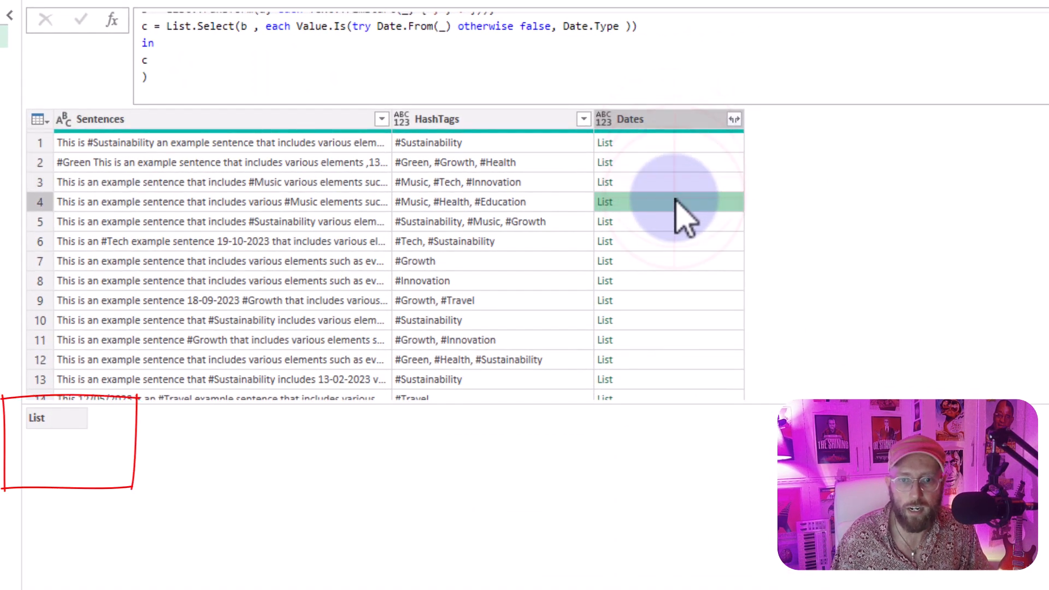
Preview the extracted date lists for several rows to see which dates were missed
click(669, 183)
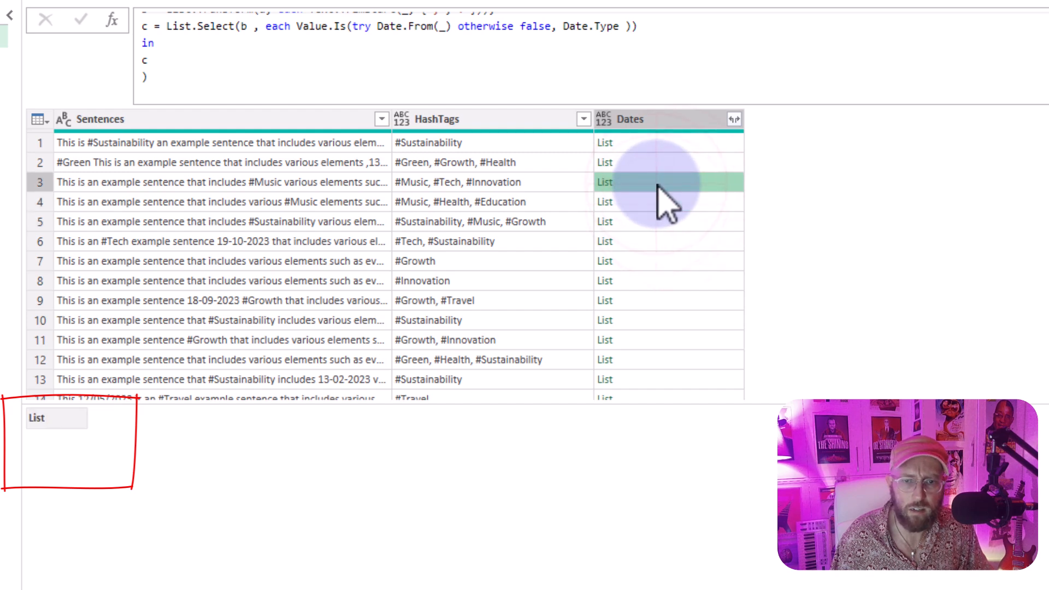
click(669, 201)
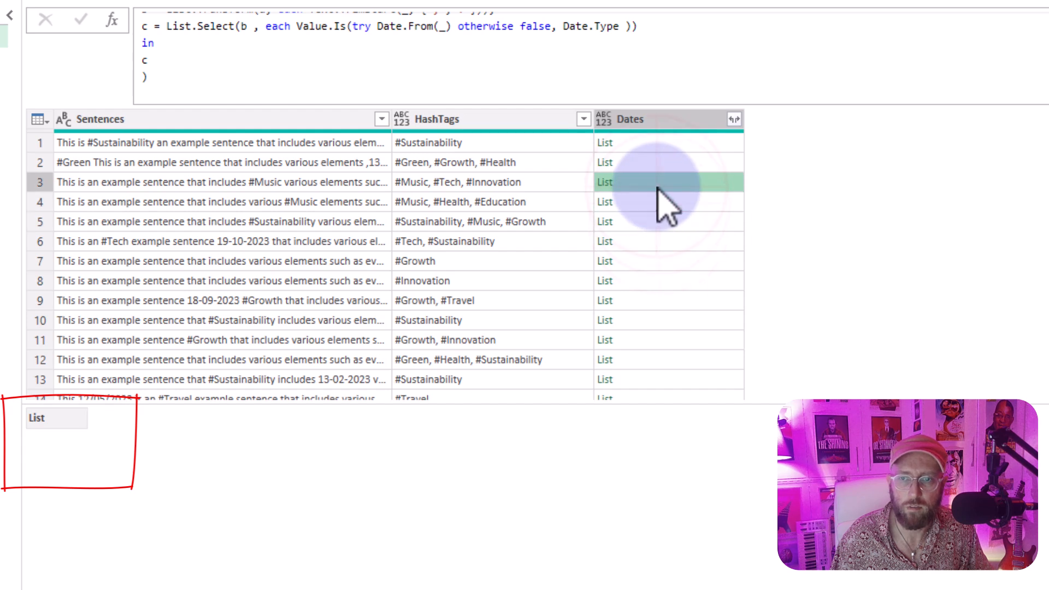
mouse_move(565, 123)
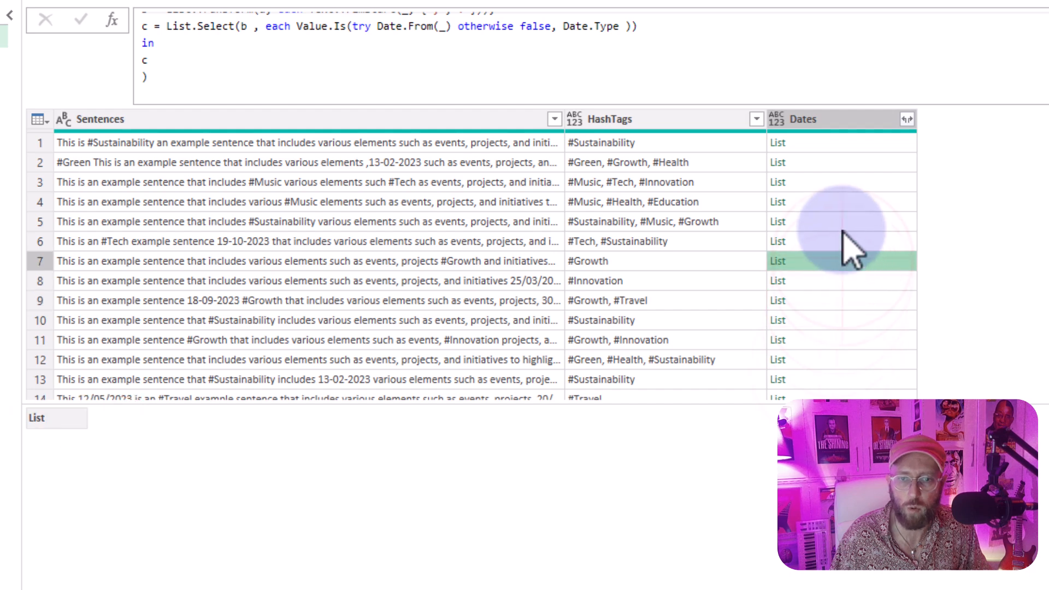
click(777, 162)
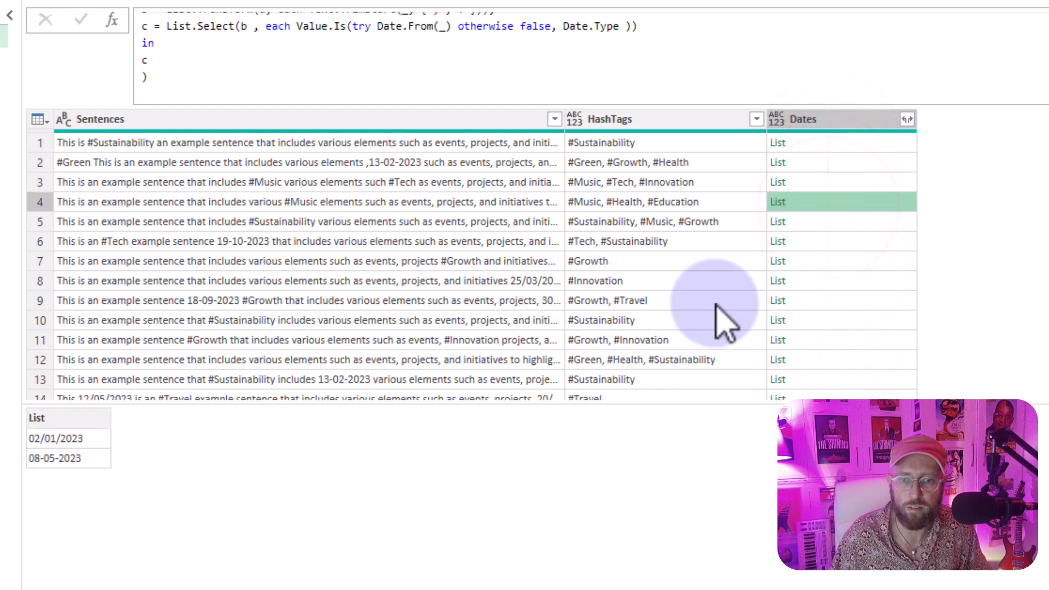
mouse_move(63, 476)
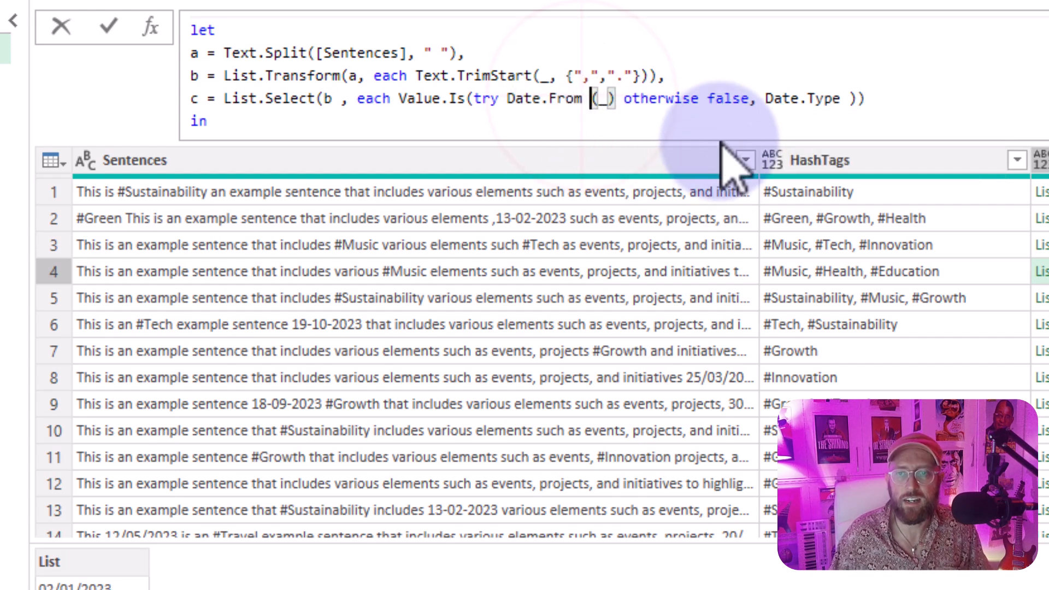
Change the Dates formula to Date.FromText(_, "en-GB") so UK-format dates parse
text(Te)
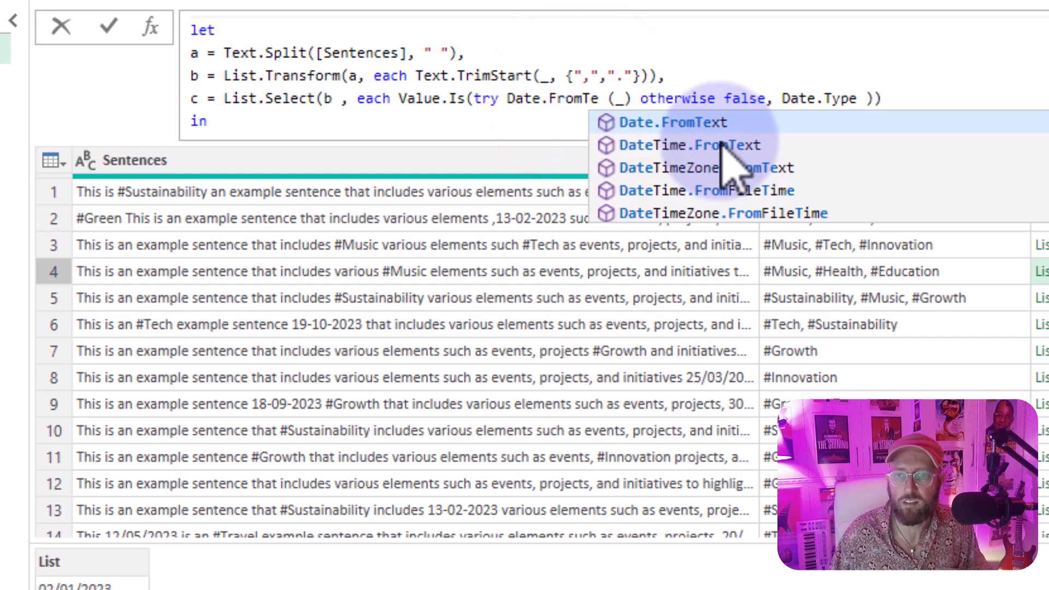
click(672, 122)
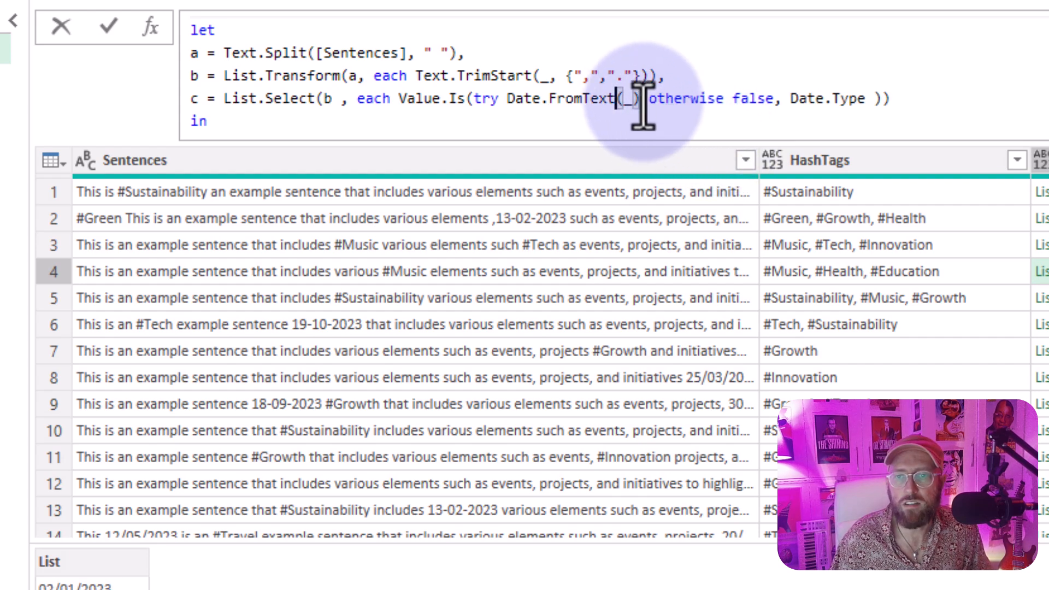
text(,)
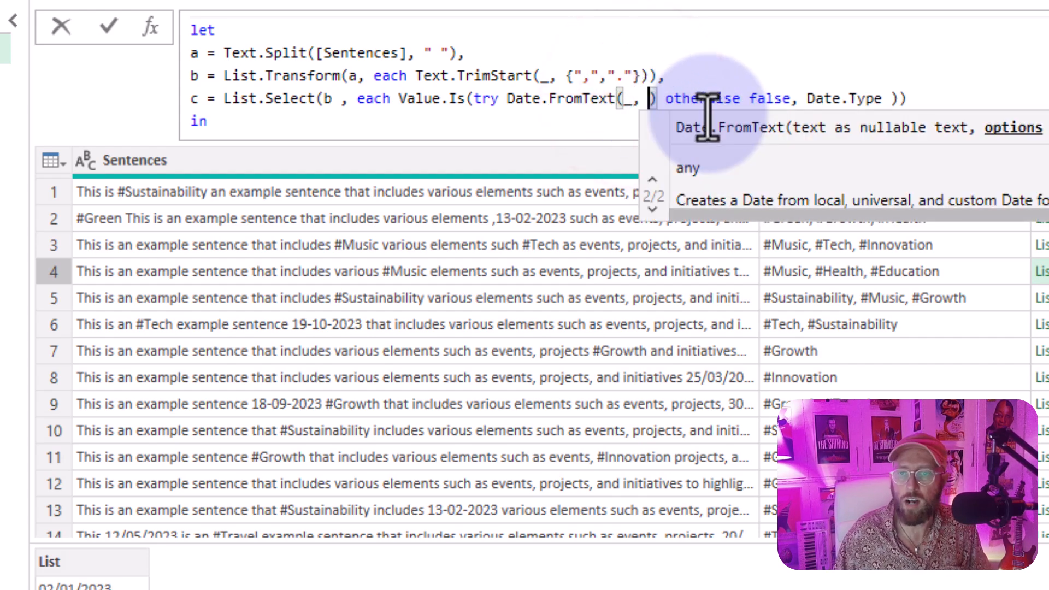
text("en")
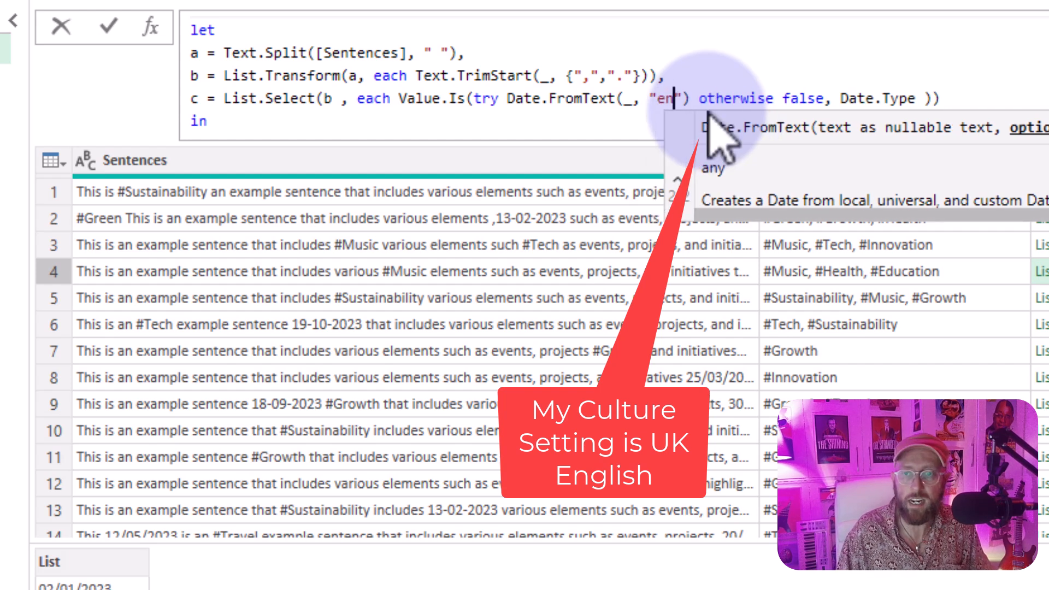
text(-GB)
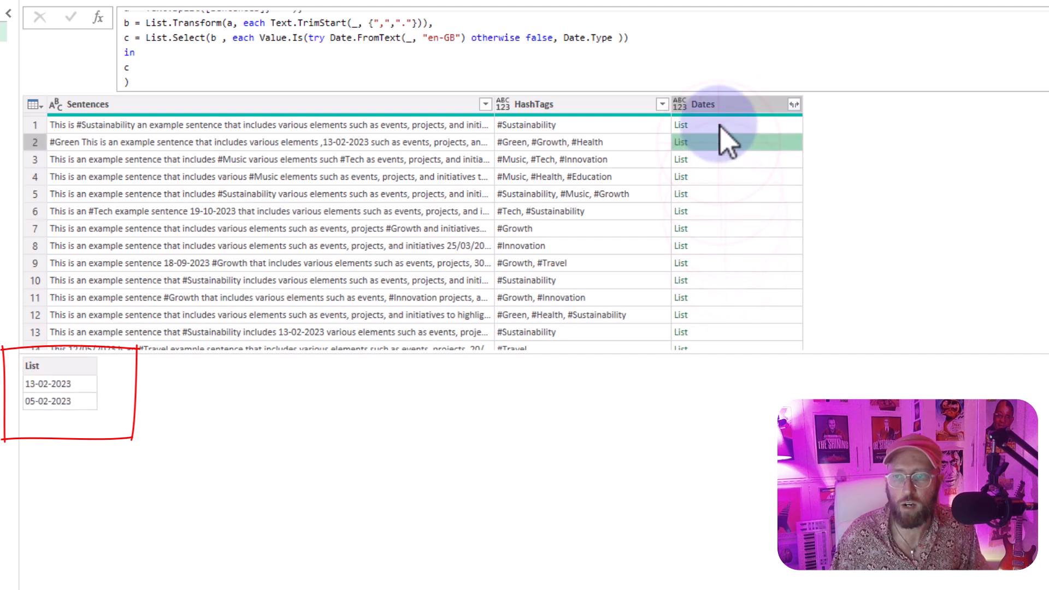
click(681, 124)
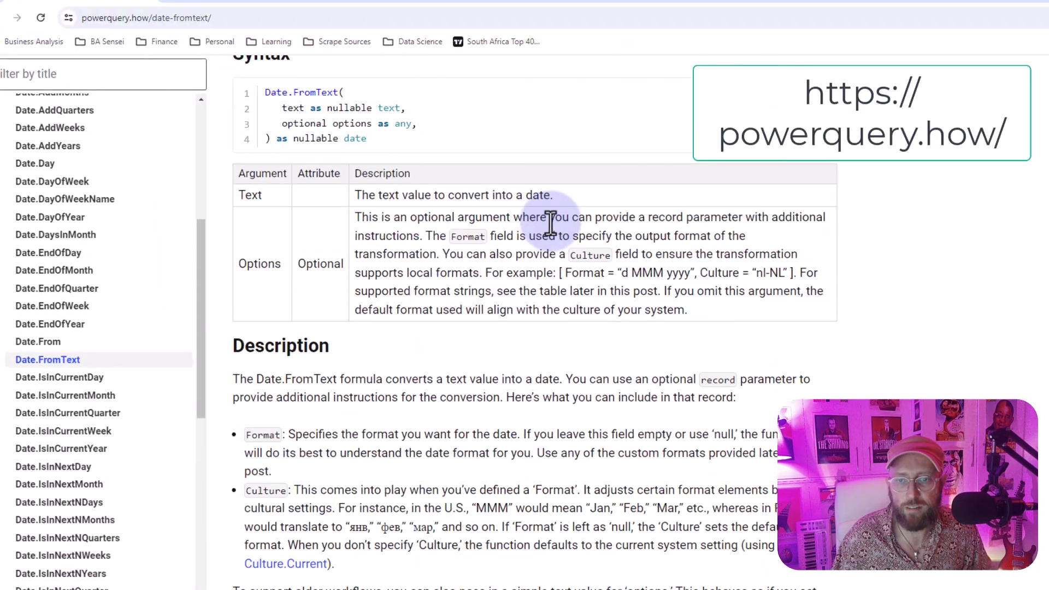
scroll(down, 3)
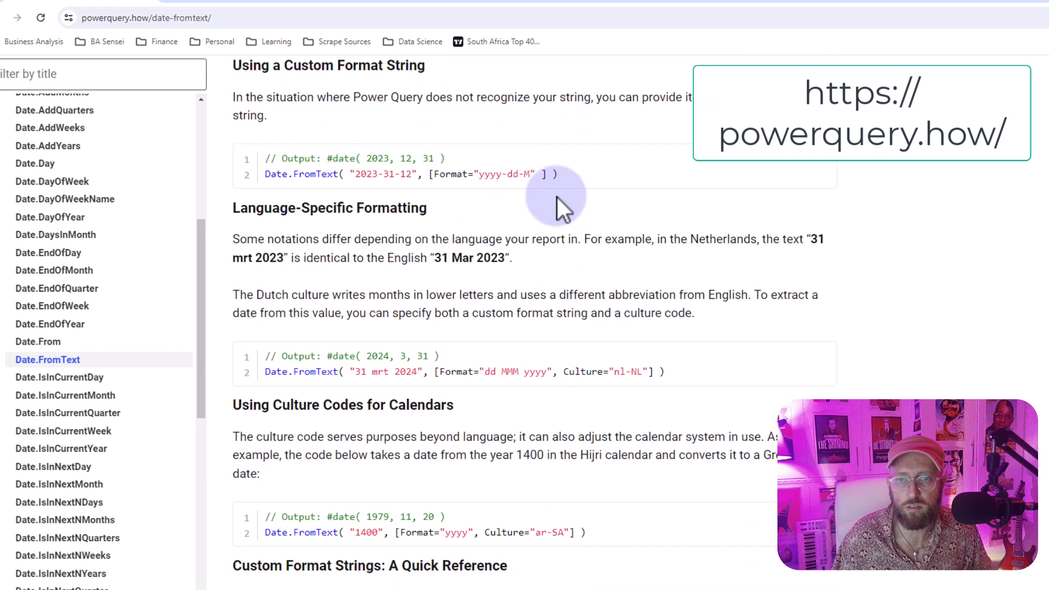
scroll(down, 3)
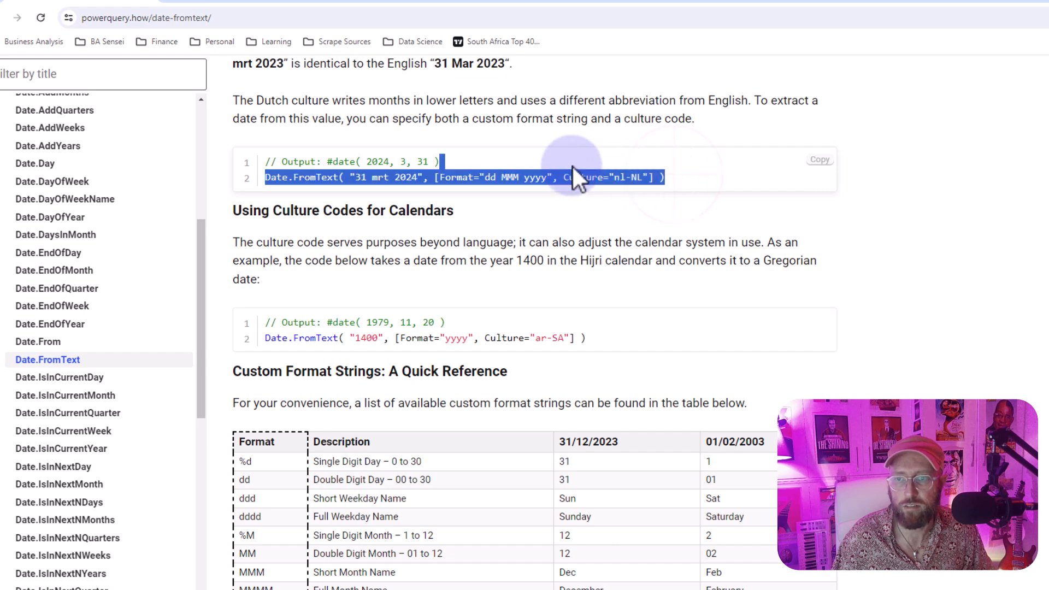
scroll(down, 3)
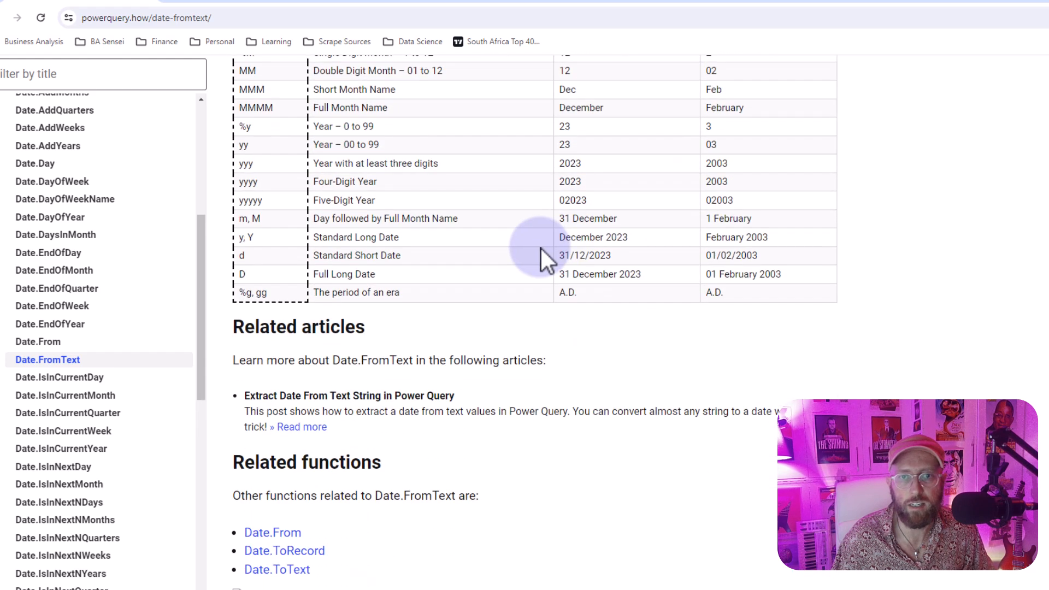
scroll(up, 3)
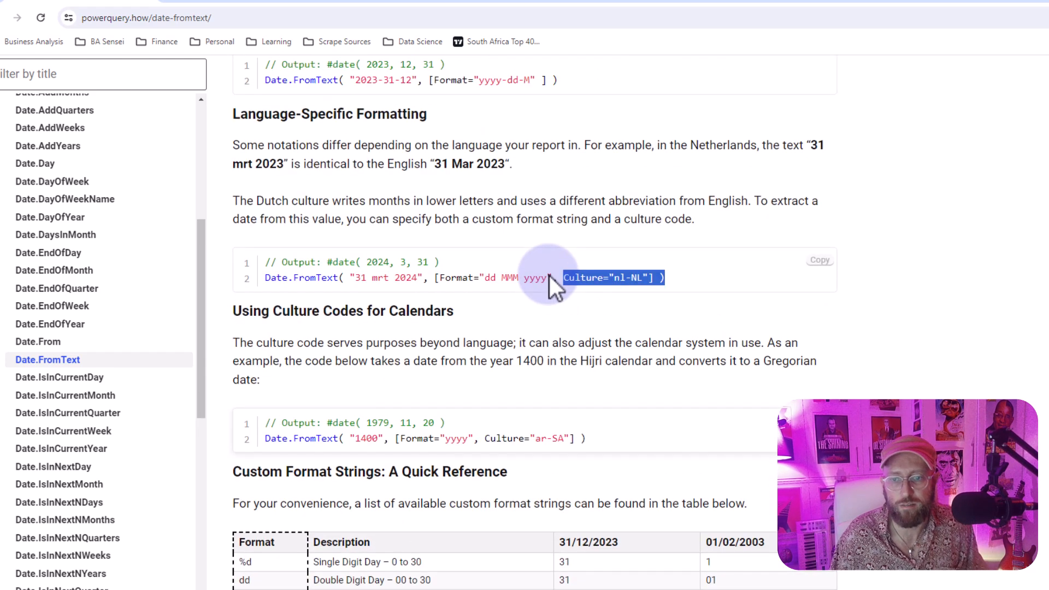
scroll(up, 3)
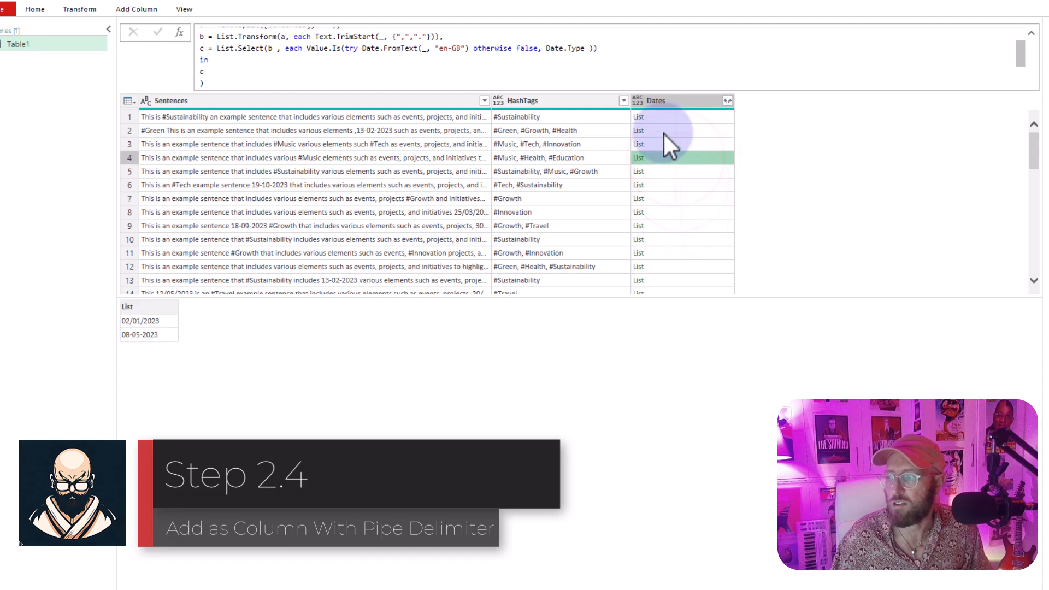
End the Dates formula with Text.Combine(c, " | ") and load the table into Excel
click(638, 212)
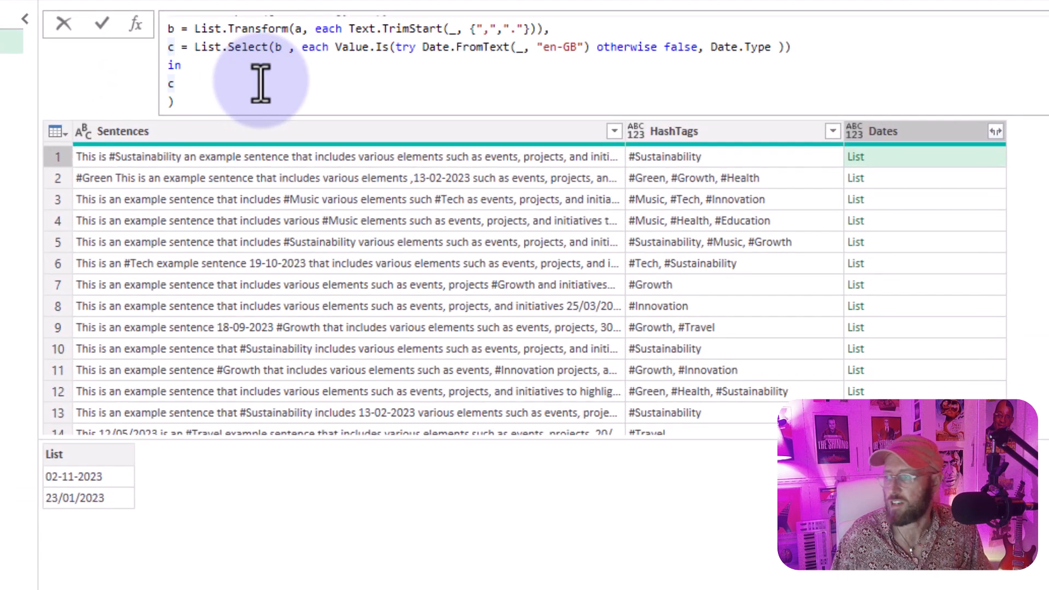
text(Text.Combine)
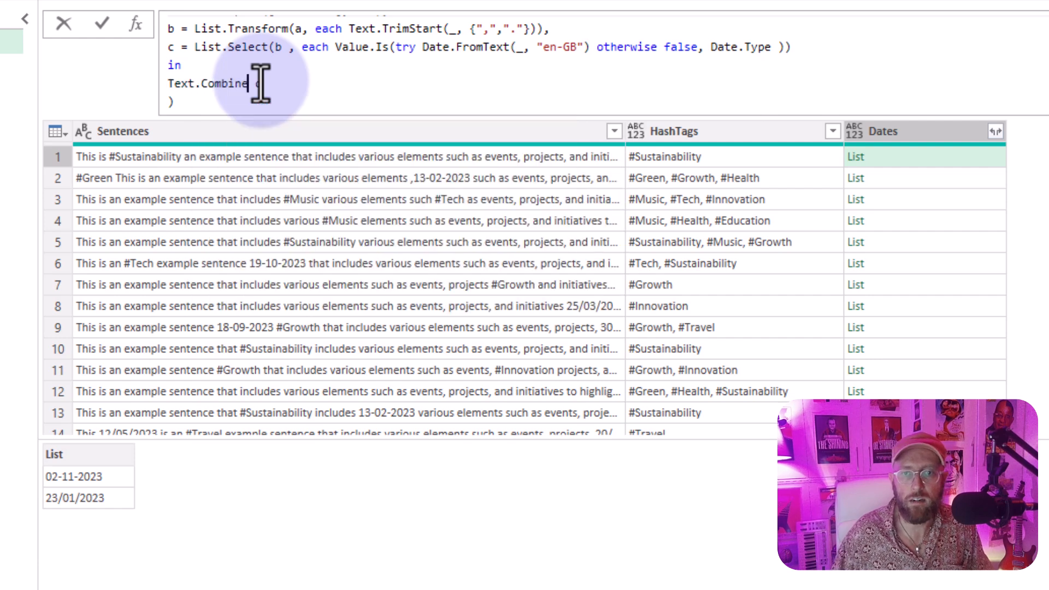
text((c)
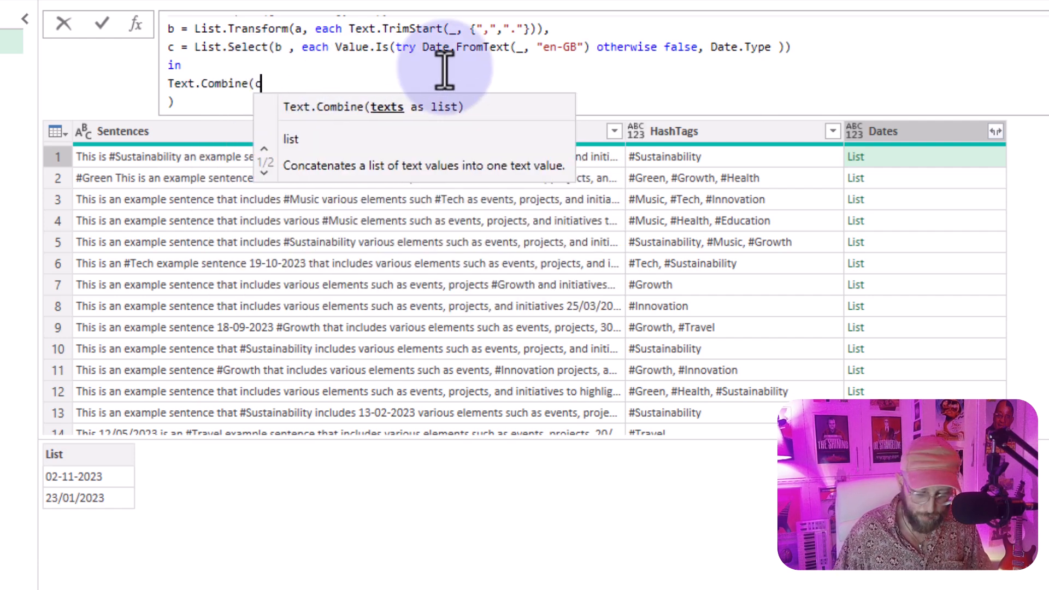
text(, "")
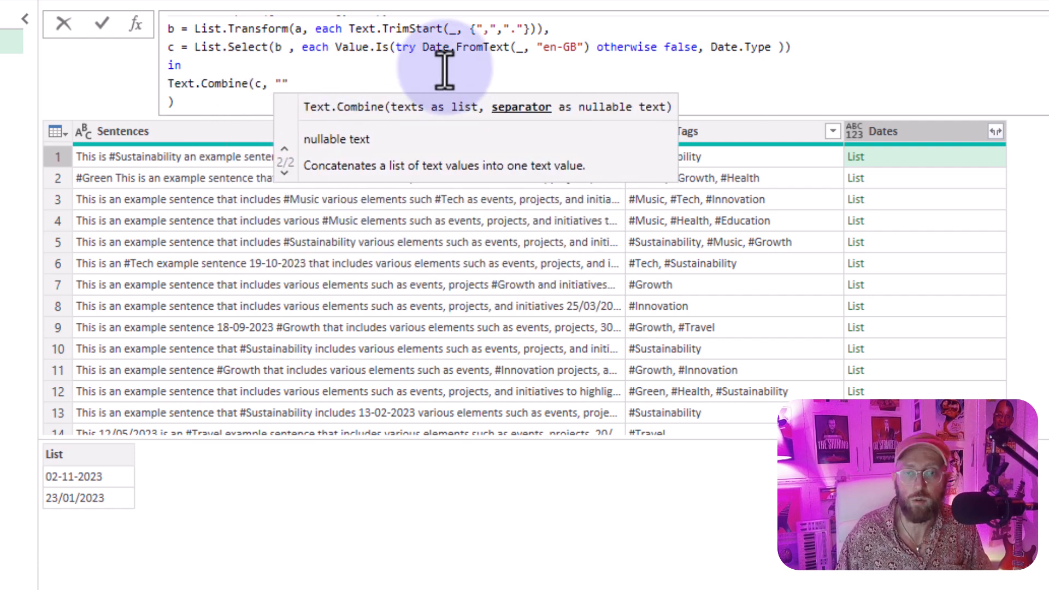
text(|)
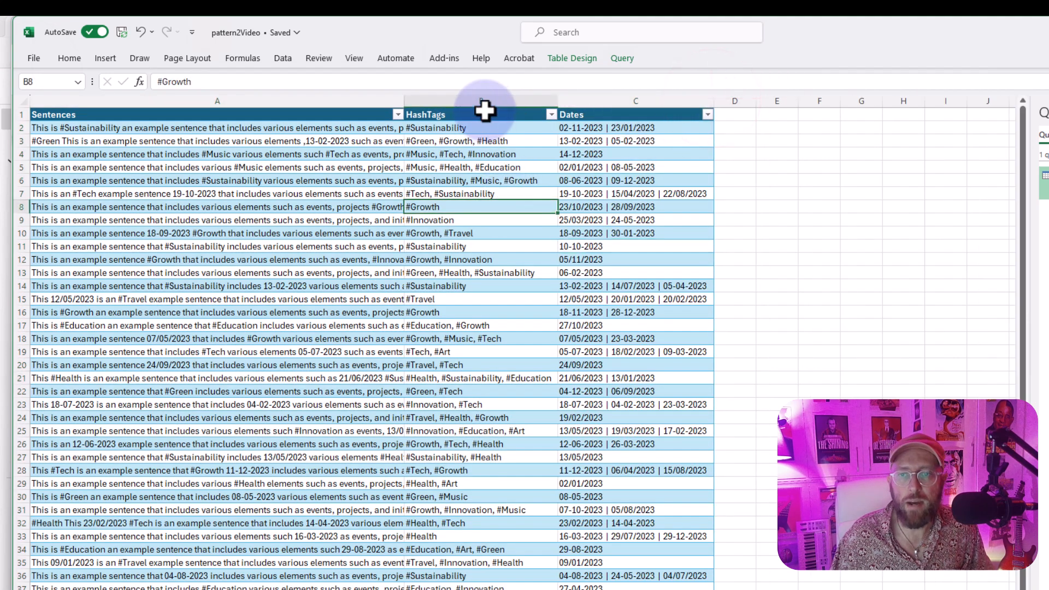
click(481, 114)
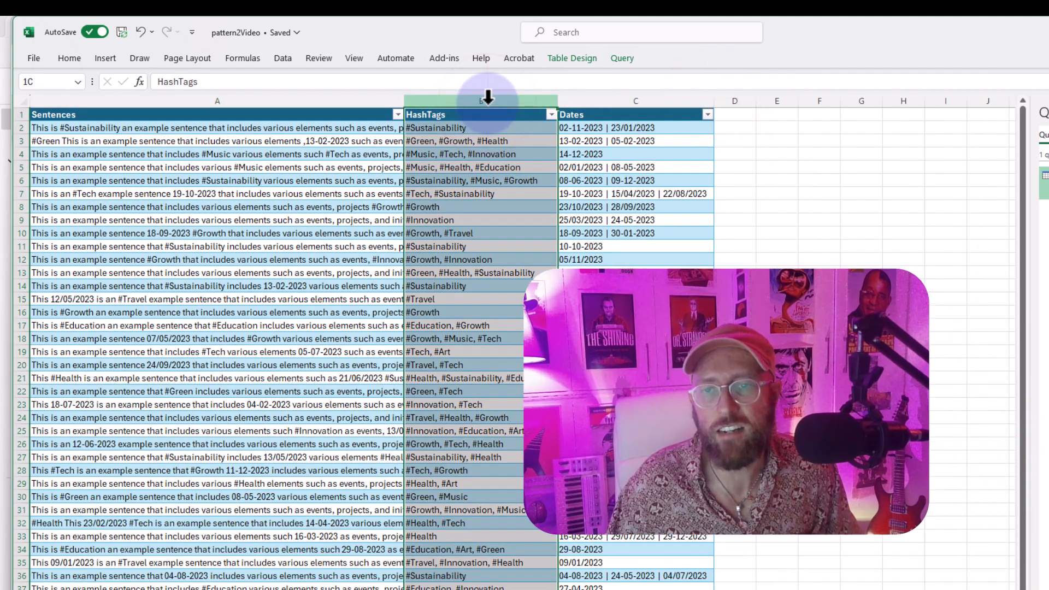